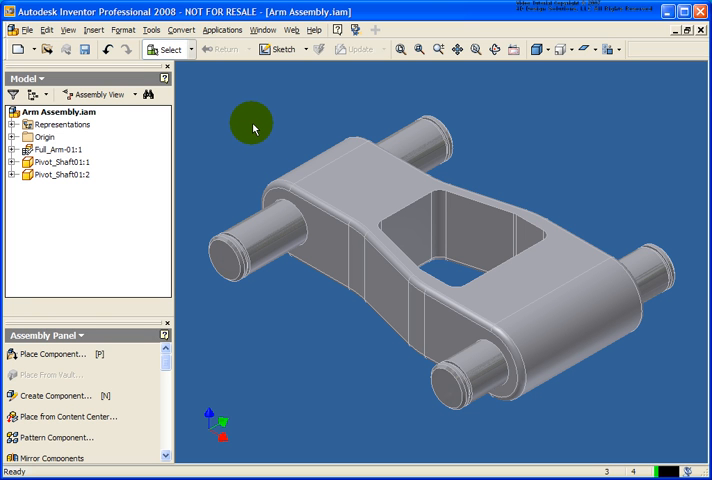
{"action": "mouse_move", "coordinate": [248, 120]}
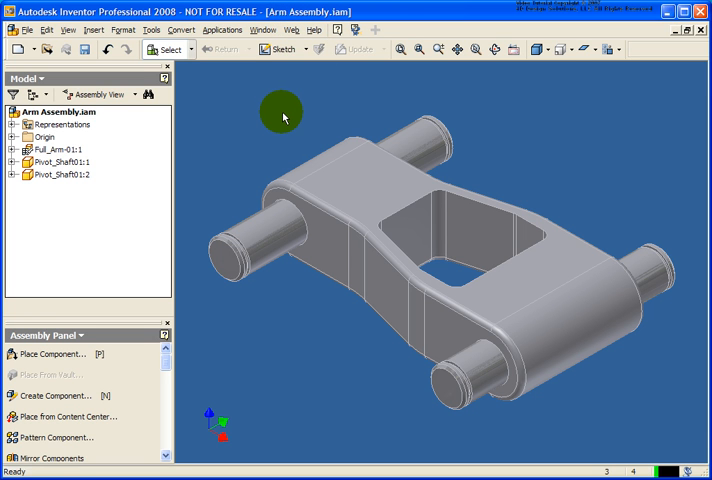
{"action": "mouse_move", "coordinate": [300, 102]}
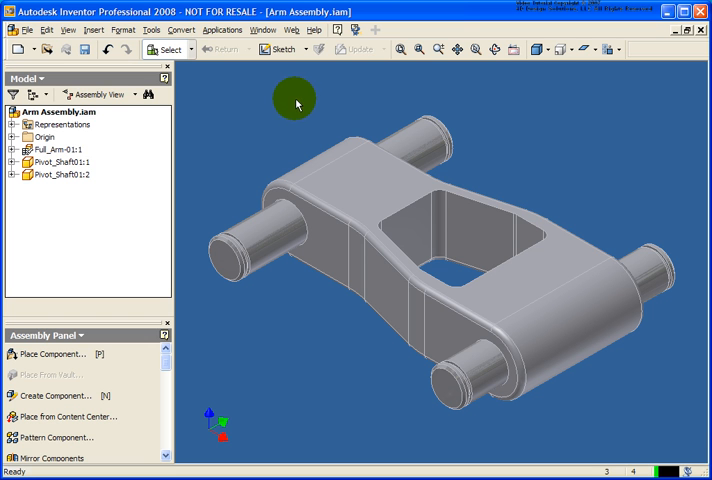
- Pick the arm part and start Create iAssembly from the Tools menu
{"action": "left_click", "coordinate": [60, 148]}
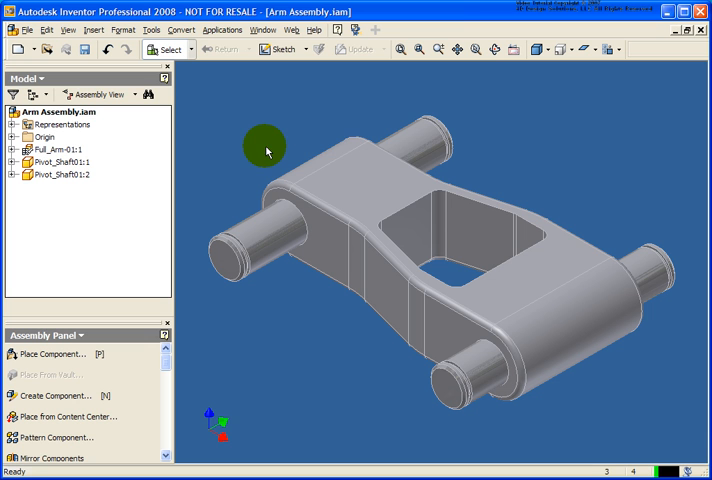
{"action": "left_click", "coordinate": [396, 192]}
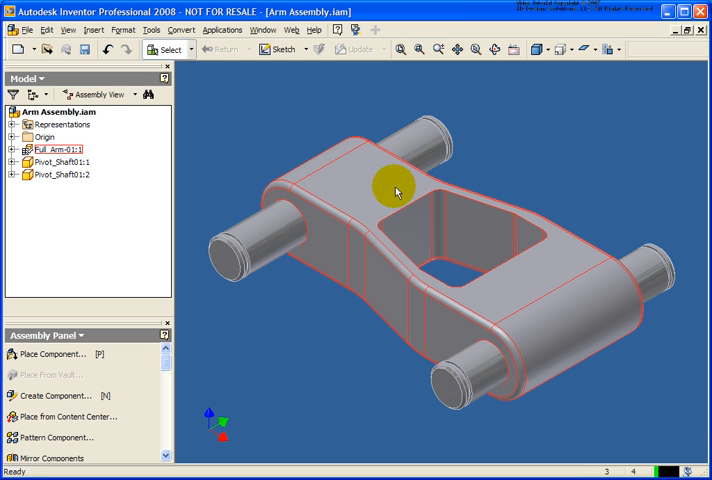
{"action": "mouse_move", "coordinate": [396, 200]}
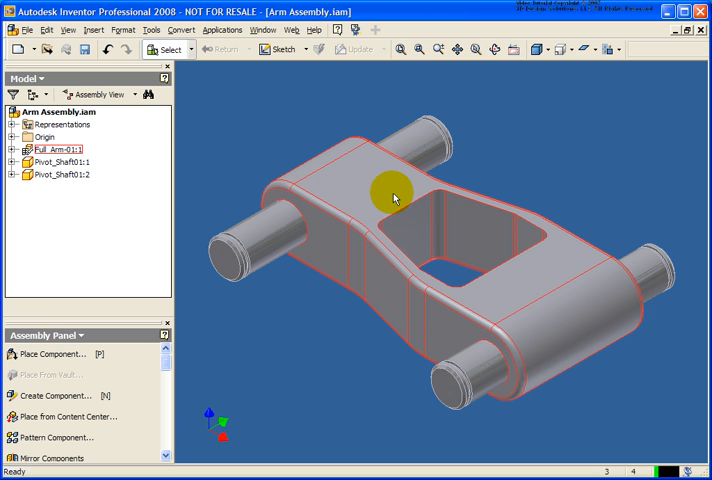
{"action": "mouse_move", "coordinate": [324, 168]}
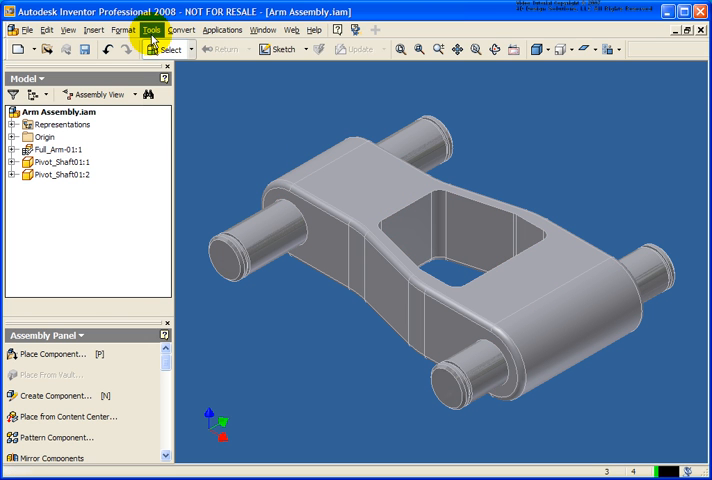
{"action": "left_click", "coordinate": [152, 28]}
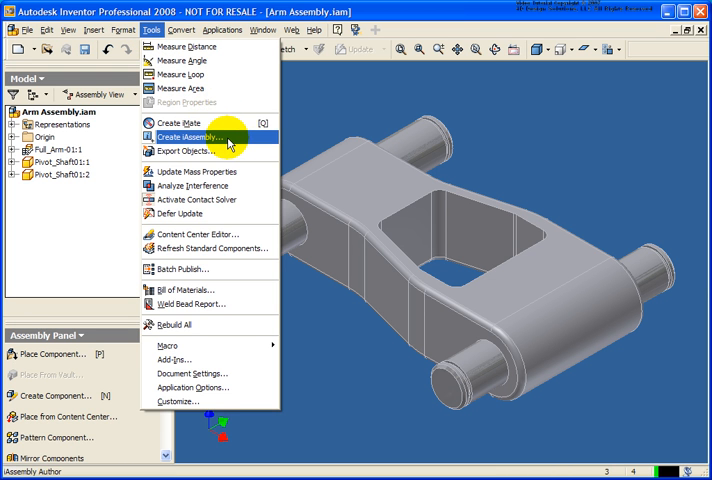
{"action": "left_click", "coordinate": [190, 136]}
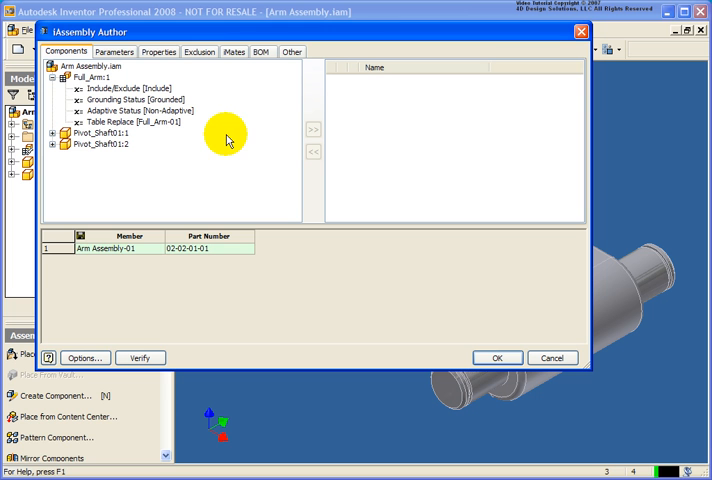
{"action": "mouse_move", "coordinate": [96, 46]}
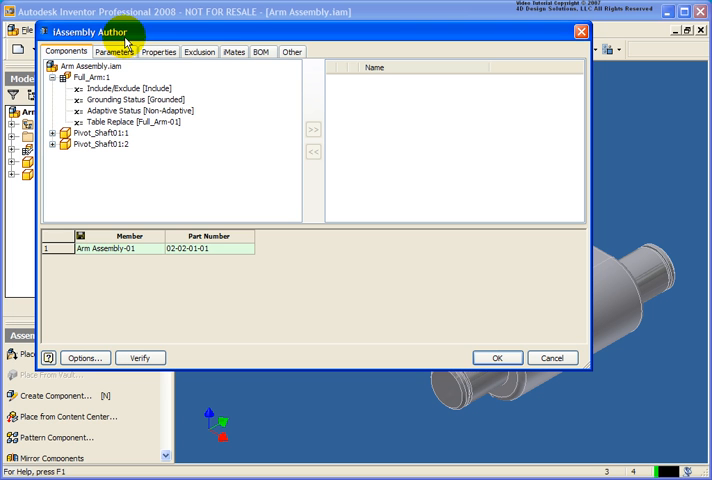
{"action": "mouse_move", "coordinate": [160, 64]}
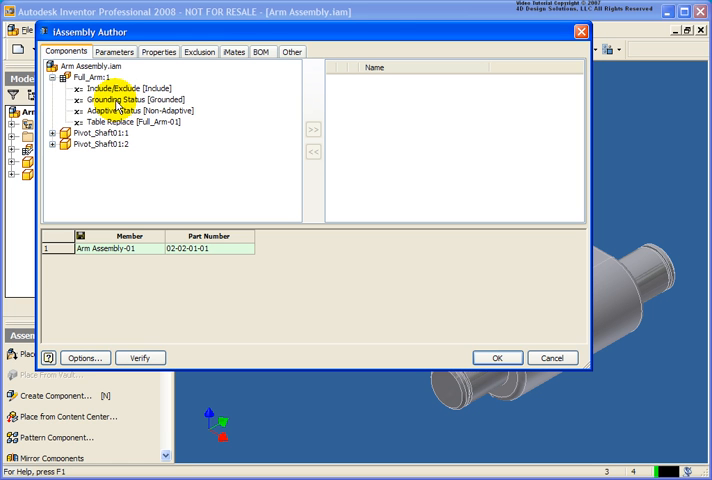
- Add Full_Arm:1 Table Replace and Pivot_Shaft01:1 Include/Exclude as table columns
{"action": "left_click", "coordinate": [90, 76]}
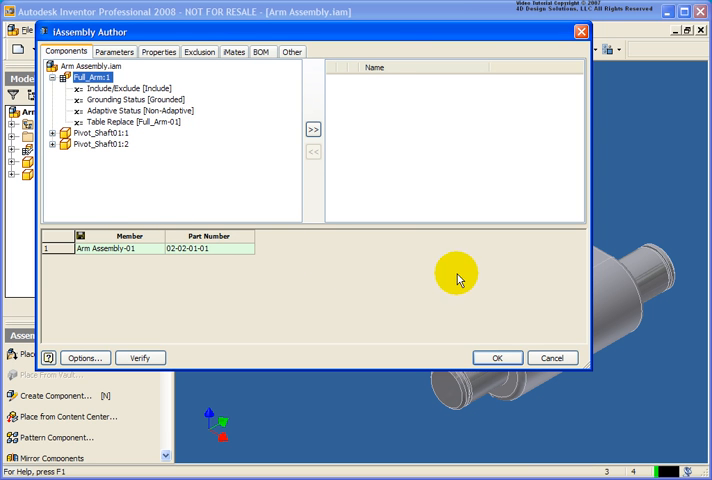
{"action": "mouse_move", "coordinate": [208, 190]}
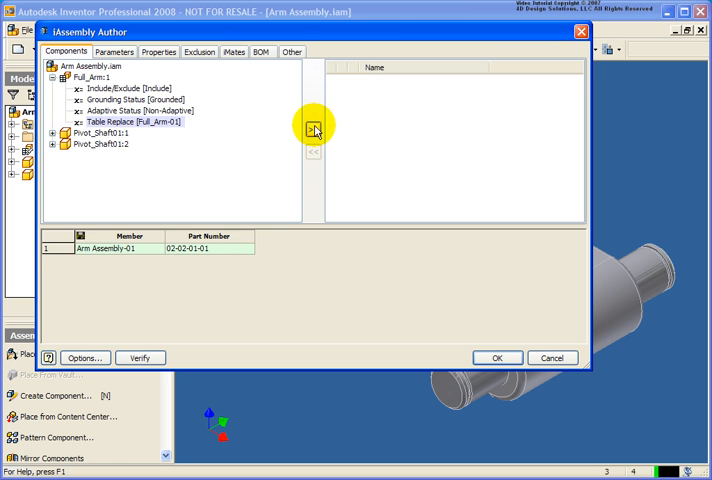
{"action": "left_click", "coordinate": [312, 130]}
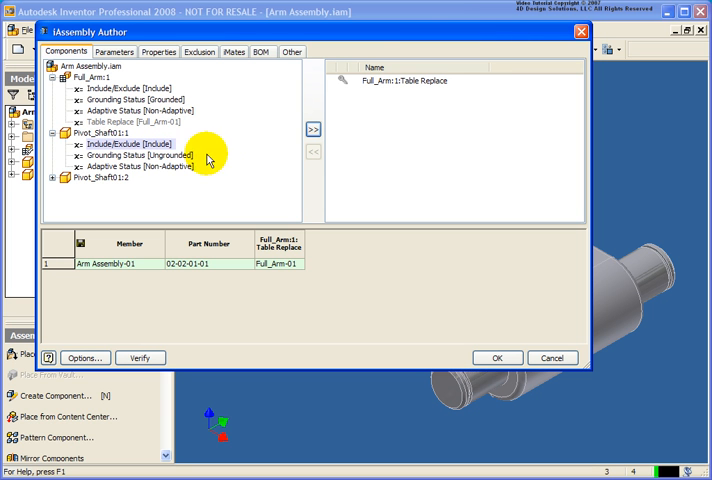
{"action": "mouse_move", "coordinate": [256, 160]}
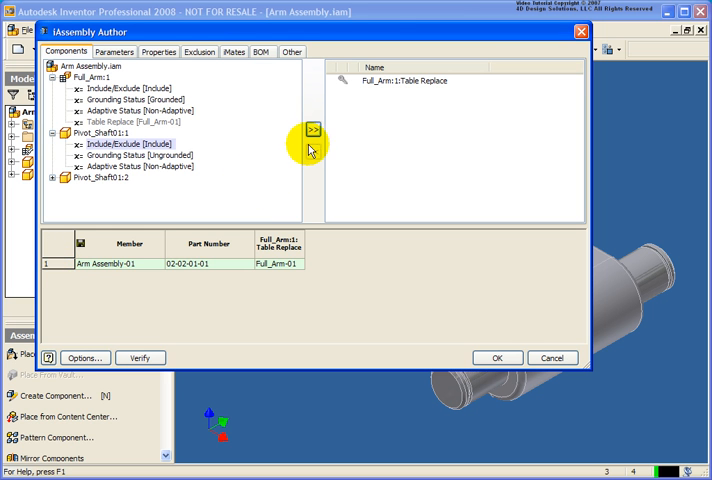
{"action": "left_click", "coordinate": [312, 130]}
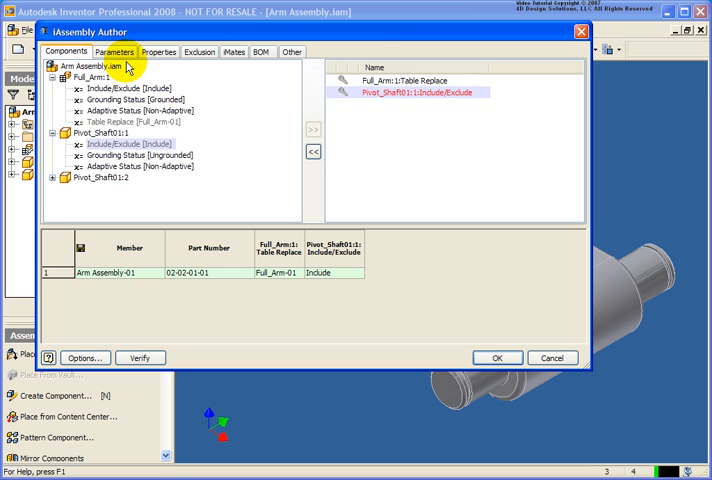
- Browse the Parameters, Properties, Exclusion and Mates tabs, then show the BOM options
{"action": "left_click", "coordinate": [114, 52]}
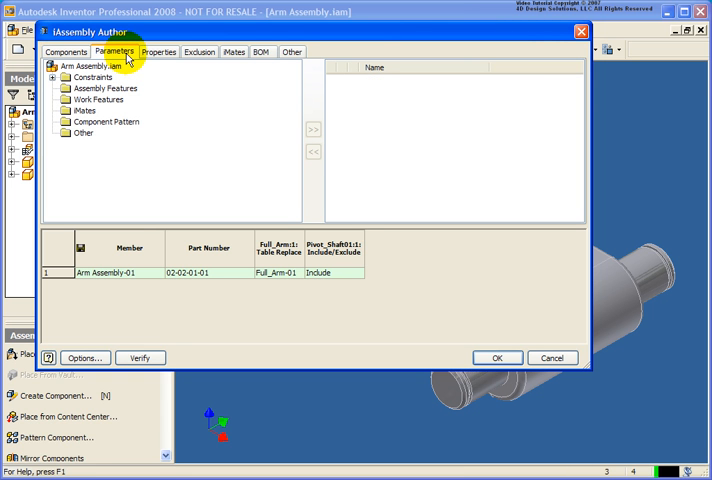
{"action": "left_click", "coordinate": [158, 52]}
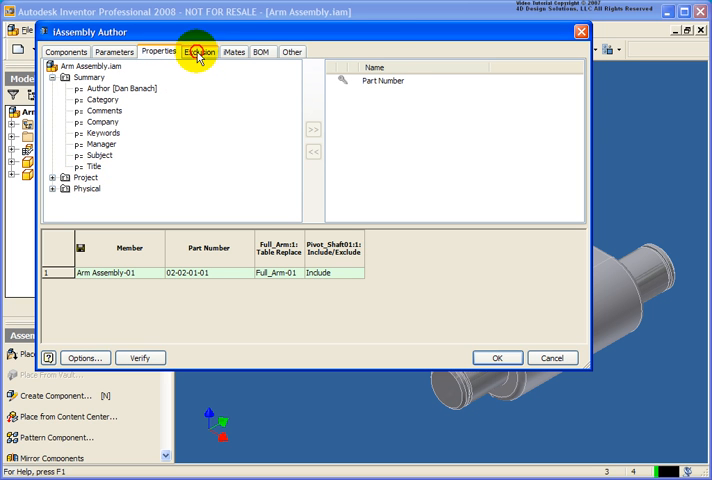
{"action": "left_click", "coordinate": [200, 52]}
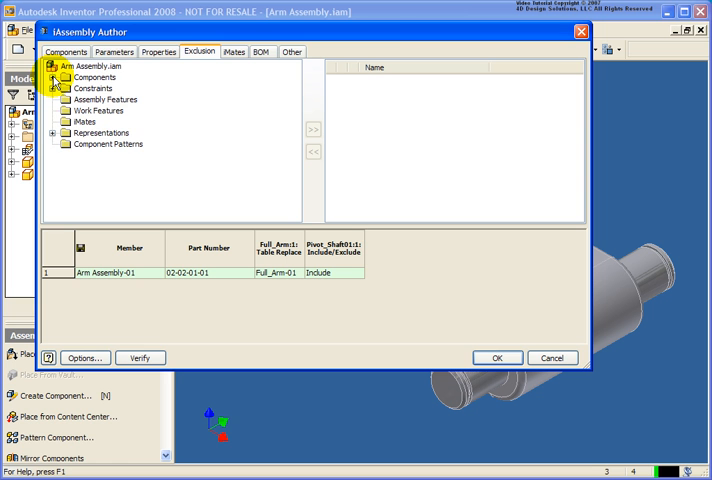
{"action": "left_click", "coordinate": [62, 76]}
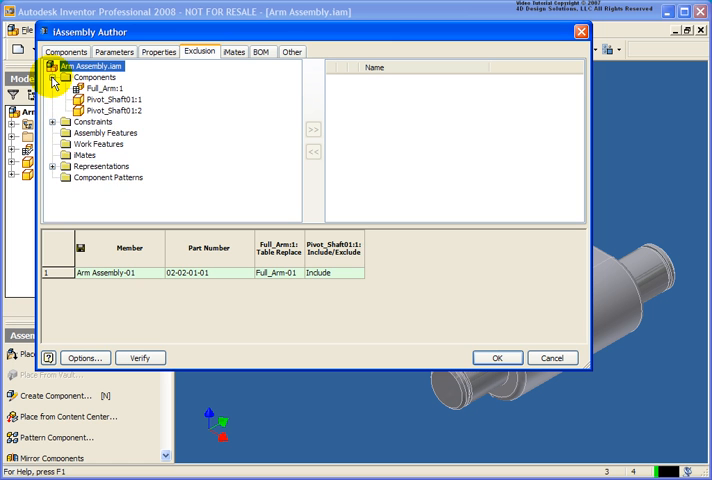
{"action": "left_click", "coordinate": [62, 88]}
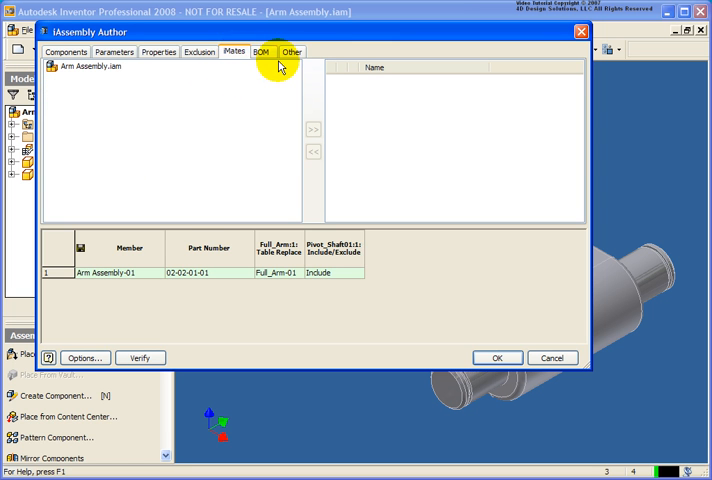
{"action": "left_click", "coordinate": [264, 54]}
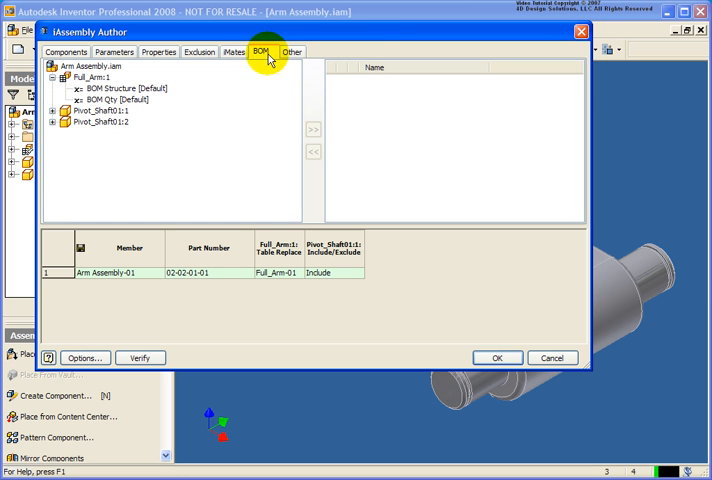
{"action": "mouse_move", "coordinate": [212, 138]}
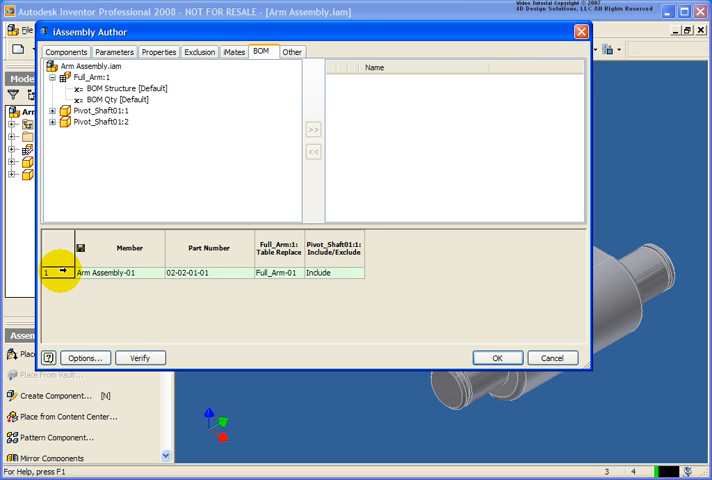
- Insert a second member row and accept the member naming and part-number indexing options
{"action": "right_click", "coordinate": [90, 272]}
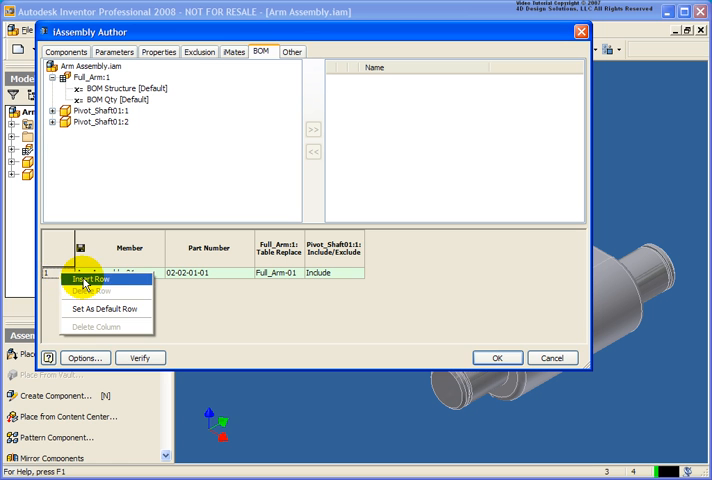
{"action": "left_click", "coordinate": [84, 280]}
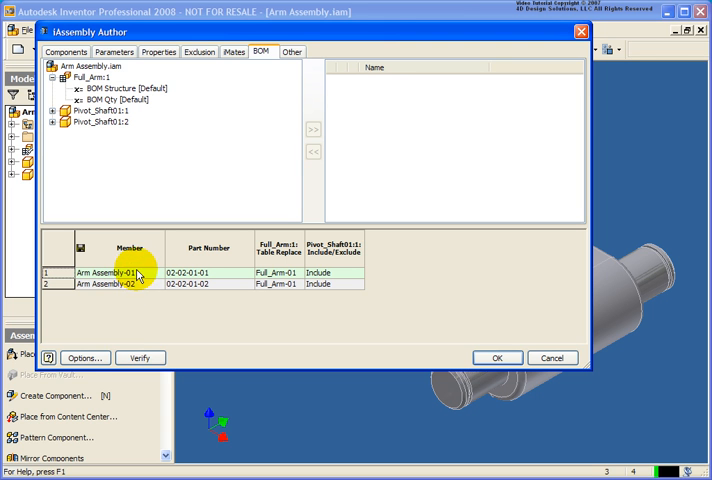
{"action": "mouse_move", "coordinate": [90, 360]}
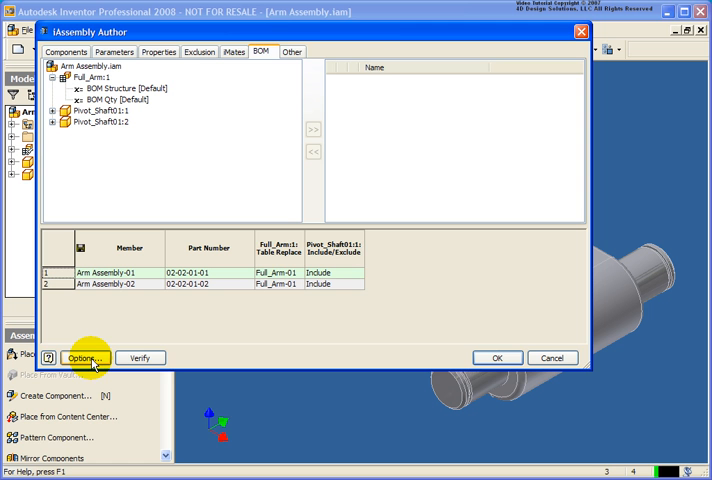
{"action": "left_click", "coordinate": [84, 358]}
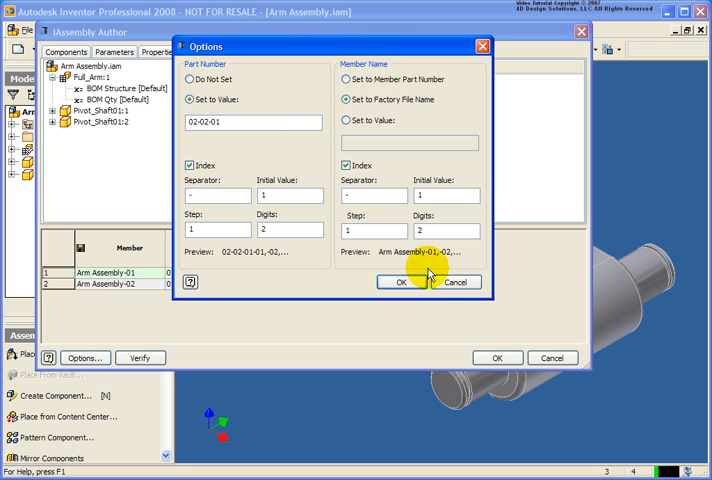
{"action": "left_click", "coordinate": [392, 280]}
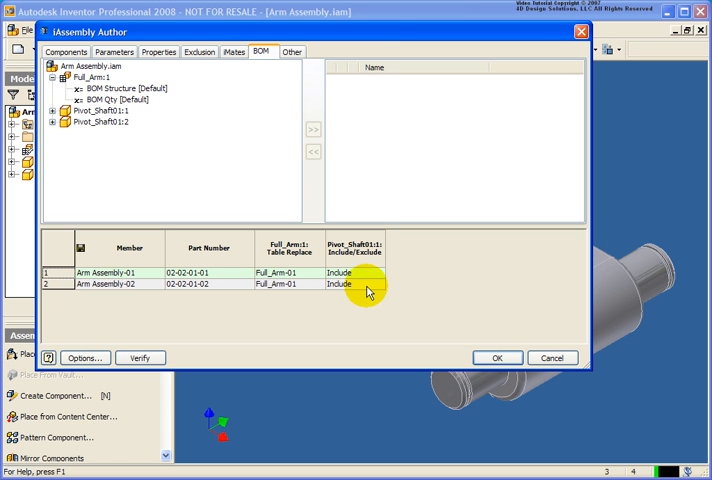
- Set Pivot_Shaft01:2 to Exclude for member 02 and insert a new member row
{"action": "left_click", "coordinate": [378, 284]}
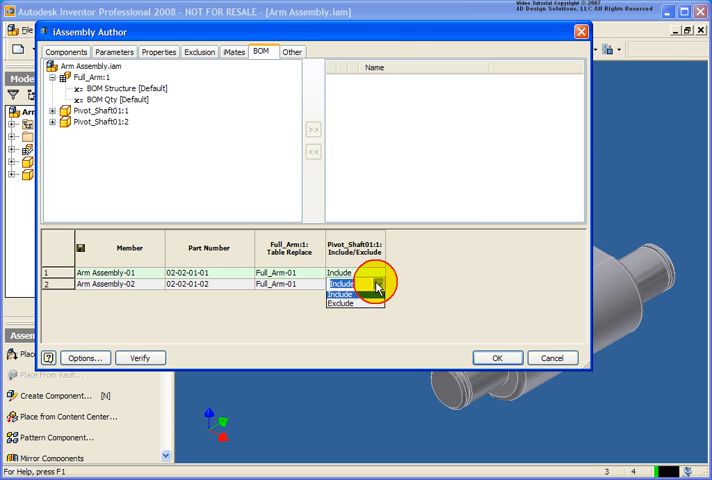
{"action": "left_click", "coordinate": [344, 294]}
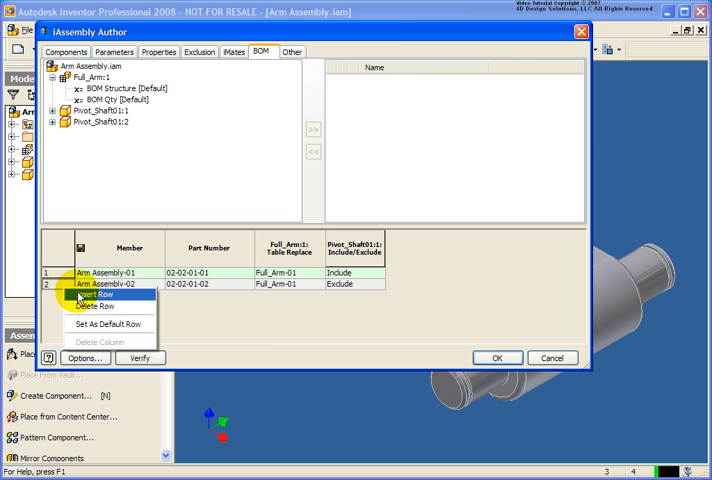
{"action": "left_click", "coordinate": [96, 296]}
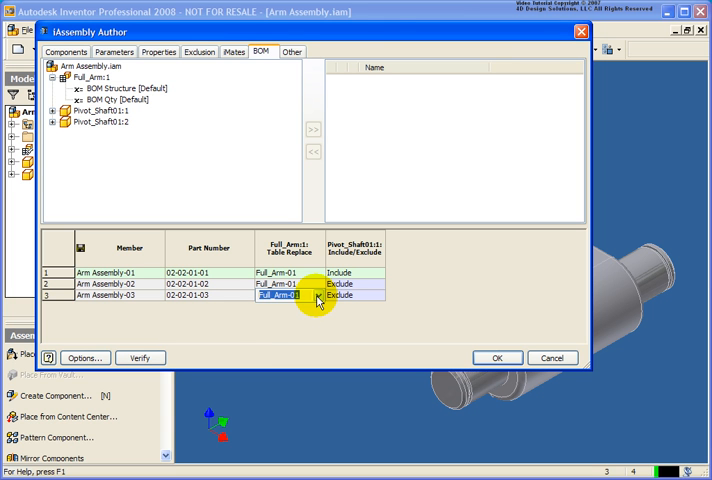
- Choose a different Full_Arm for member 03 and set the pivot shaft inclusion for member 04
{"action": "left_click", "coordinate": [316, 300]}
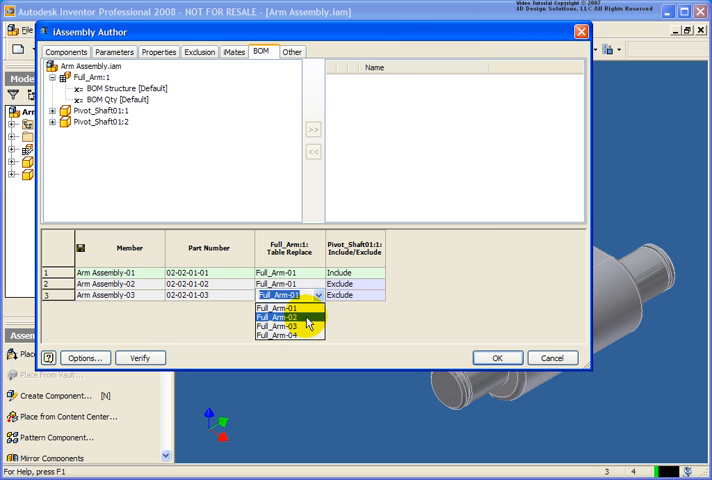
{"action": "left_click", "coordinate": [284, 316]}
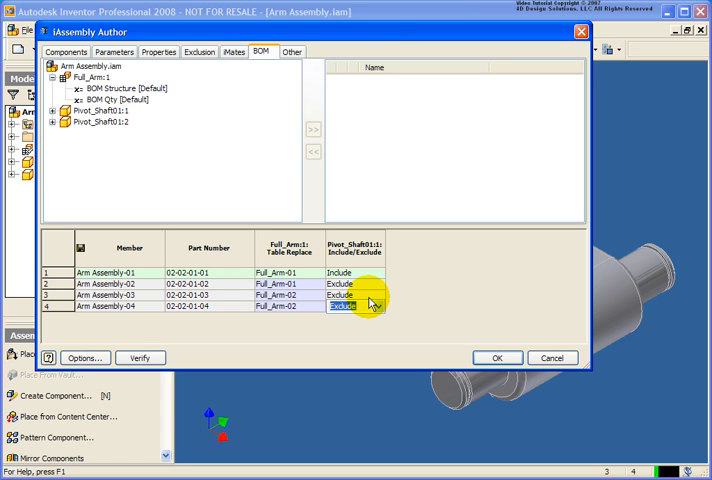
{"action": "left_click", "coordinate": [376, 296]}
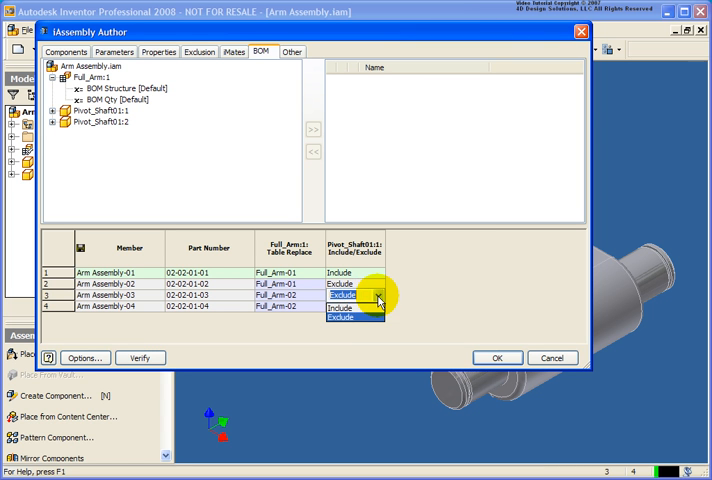
{"action": "left_click", "coordinate": [340, 308]}
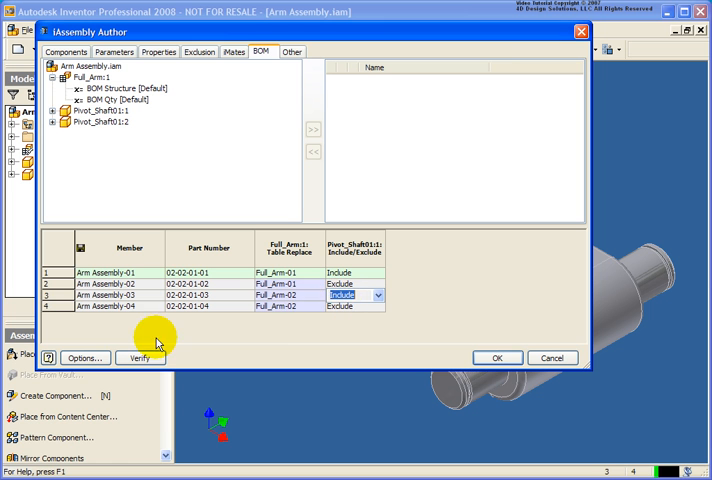
{"action": "left_click", "coordinate": [140, 358]}
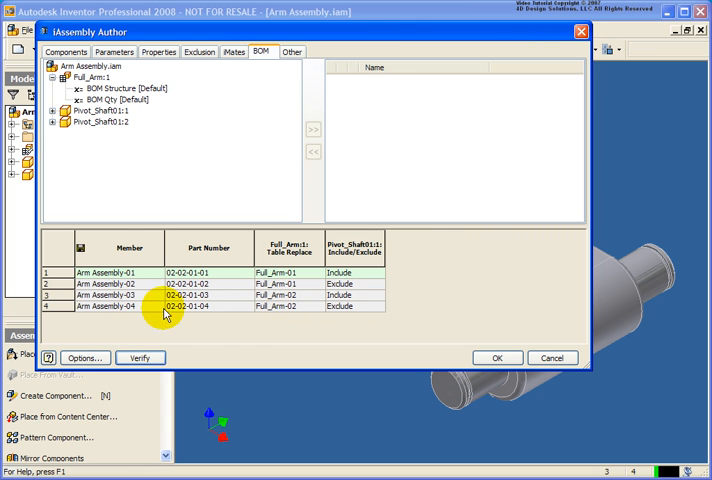
{"action": "mouse_move", "coordinate": [132, 300]}
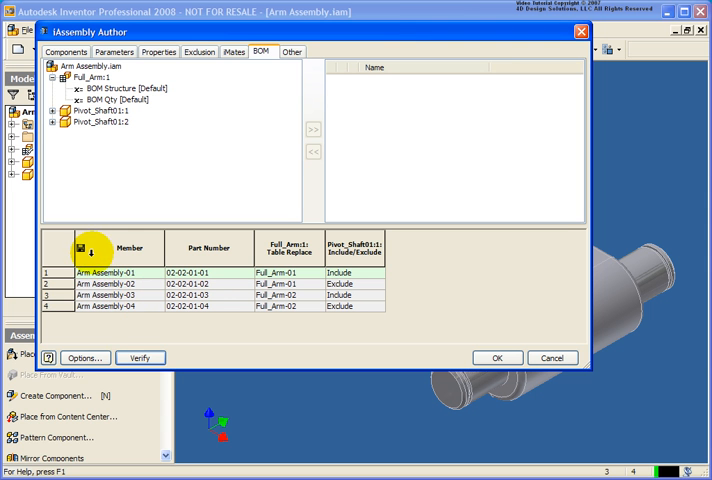
{"action": "mouse_move", "coordinate": [208, 248]}
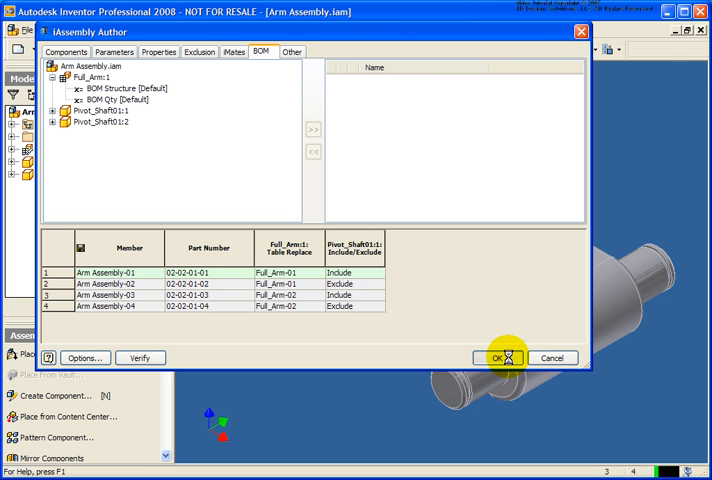
- Save the table, expand the Table node and activate Arm Assembly-02
{"action": "left_click", "coordinate": [510, 356]}
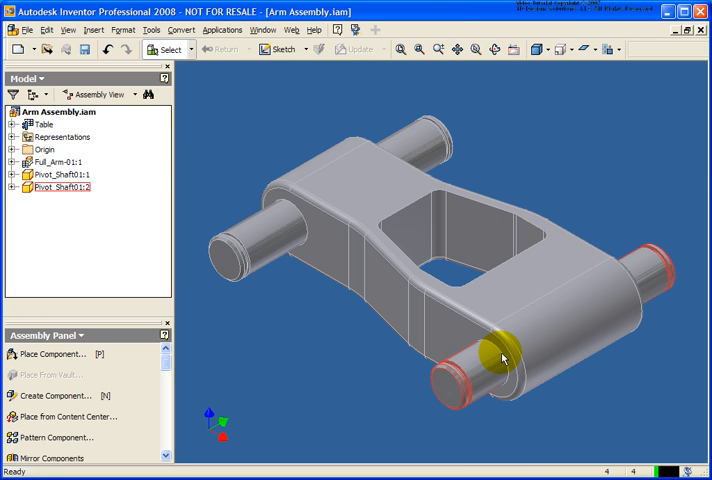
{"action": "left_click", "coordinate": [68, 136]}
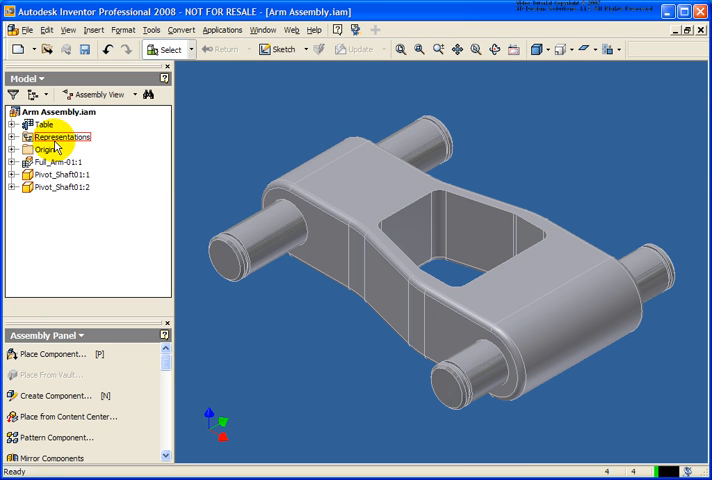
{"action": "left_click", "coordinate": [16, 124]}
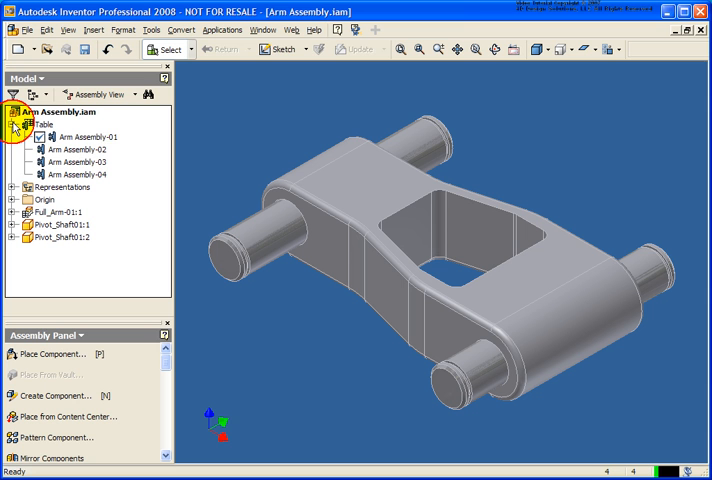
{"action": "left_click", "coordinate": [90, 148]}
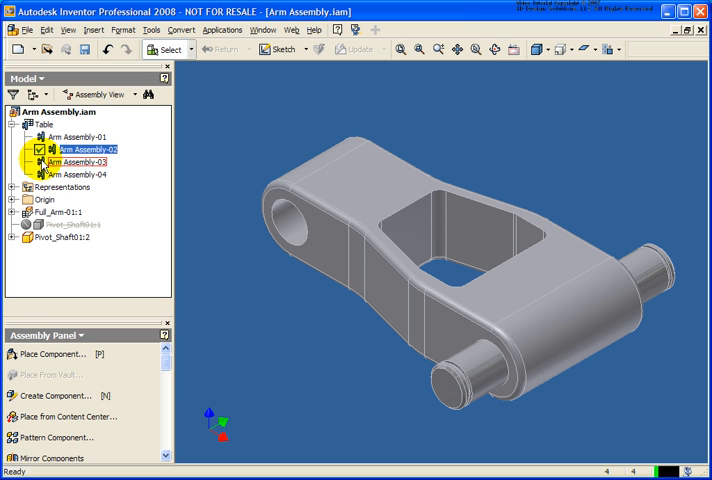
- Activate Arm Assembly-03 and then Arm Assembly-04 in the browser
{"action": "left_click", "coordinate": [52, 212]}
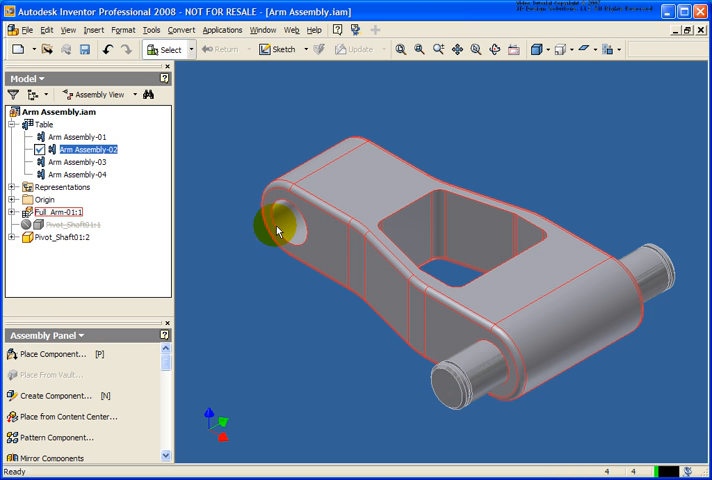
{"action": "left_click", "coordinate": [76, 162]}
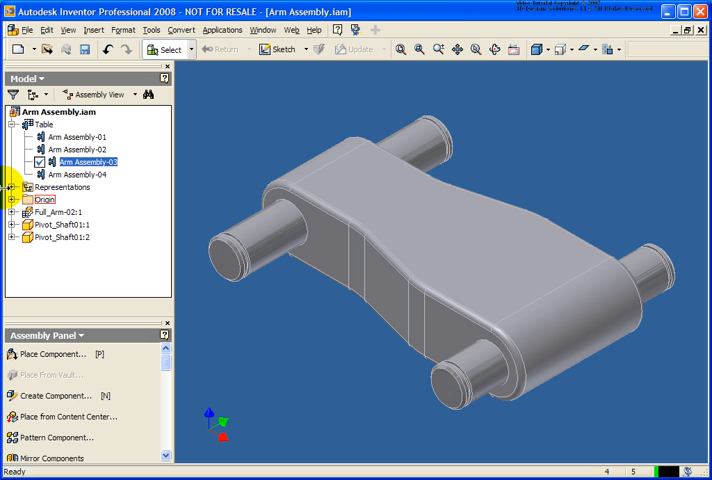
{"action": "left_click", "coordinate": [84, 176]}
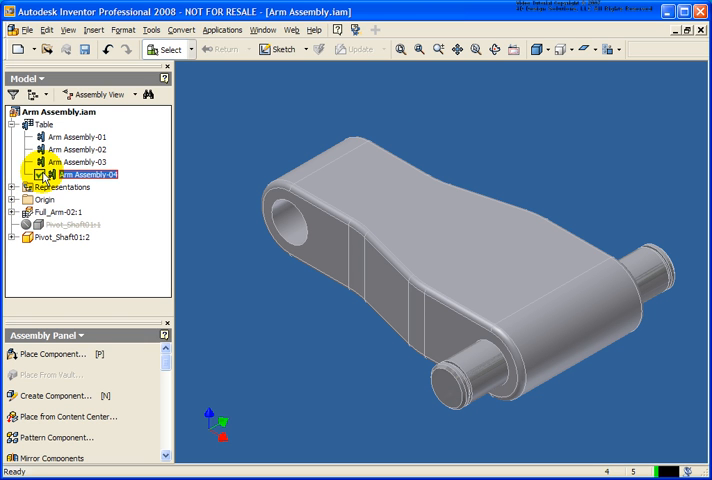
{"action": "left_click", "coordinate": [48, 212]}
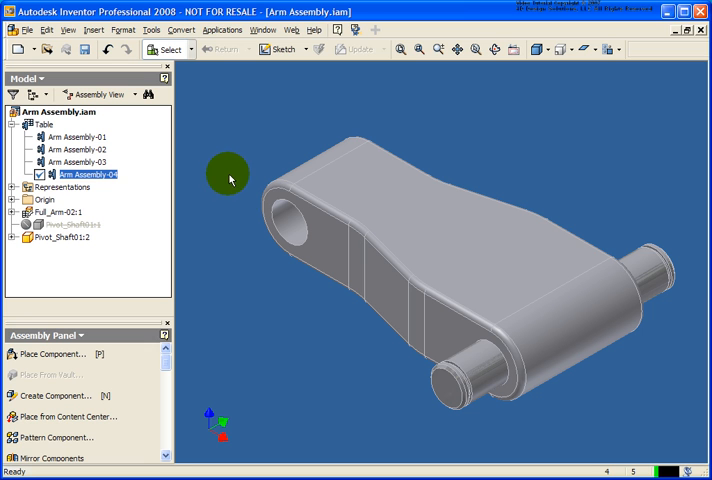
{"action": "mouse_move", "coordinate": [216, 162]}
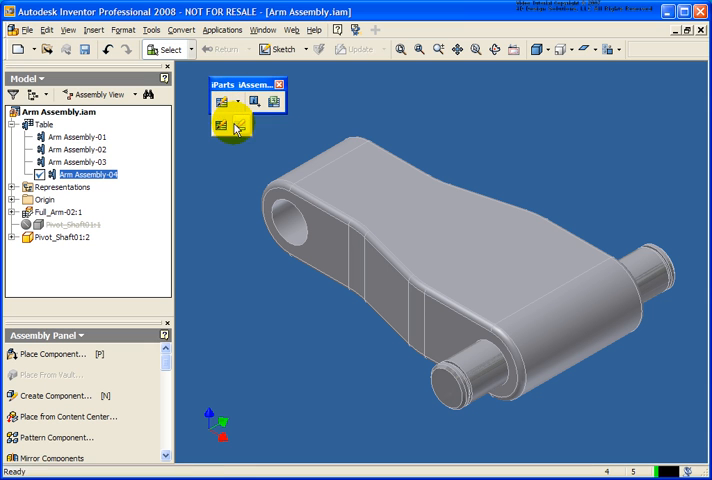
{"action": "mouse_move", "coordinate": [226, 128]}
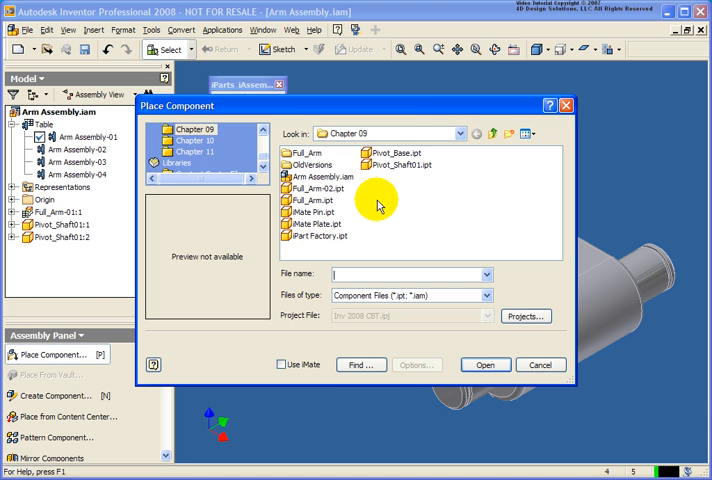
- Place Pivot_Base.ipt in the assembly and mate it to the pivot shaft end
{"action": "left_click", "coordinate": [400, 152]}
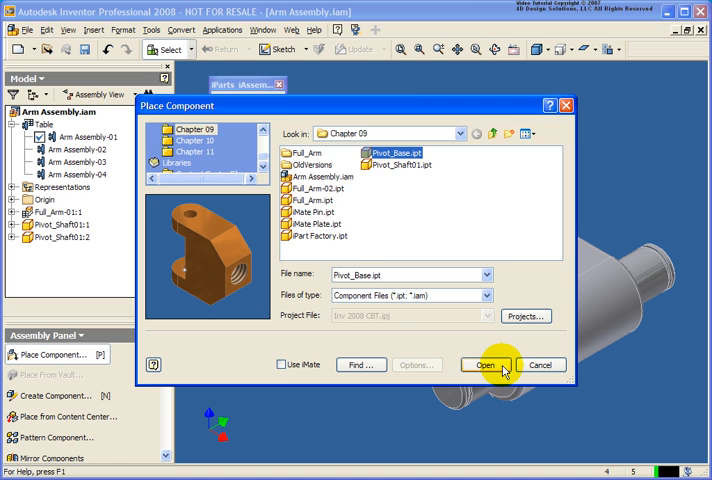
{"action": "left_click", "coordinate": [484, 364]}
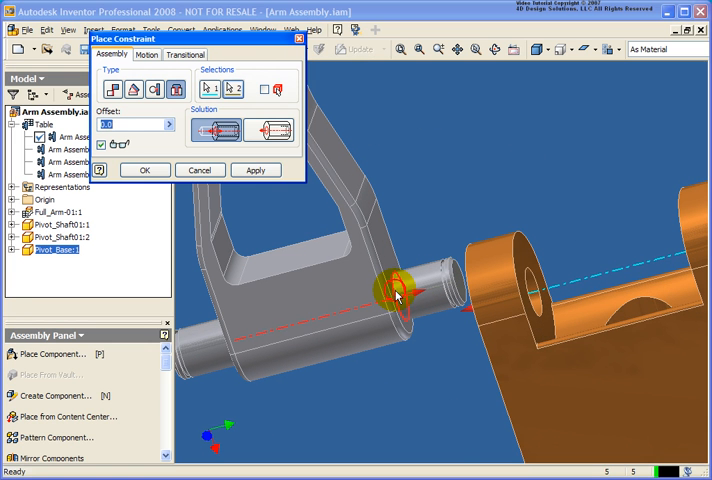
{"action": "left_click", "coordinate": [256, 170]}
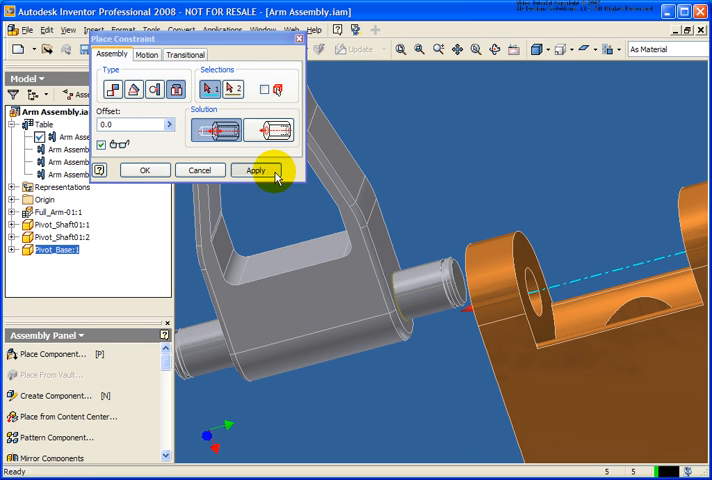
{"action": "left_click", "coordinate": [256, 170]}
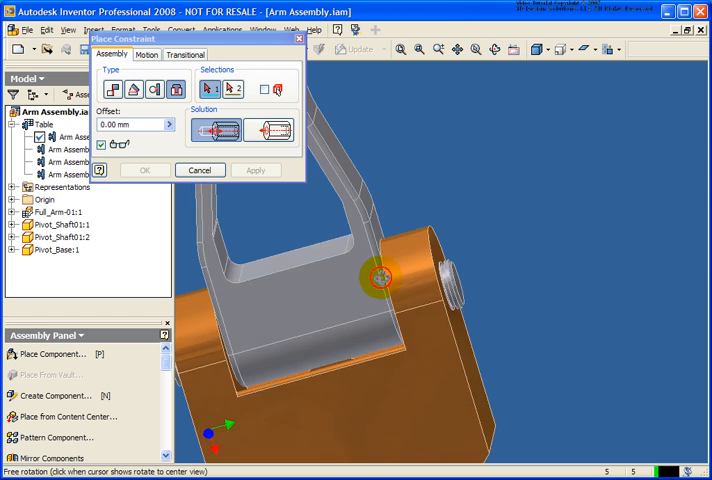
{"action": "left_click_drag", "start_coordinate": [378, 276], "coordinate": [436, 196]}
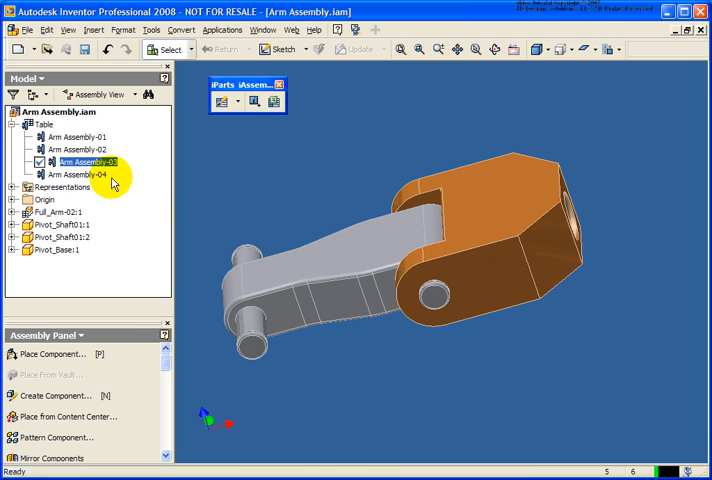
- Reopen the iAssembly Author, review the four-member table and accept it with OK
{"action": "left_click", "coordinate": [84, 176]}
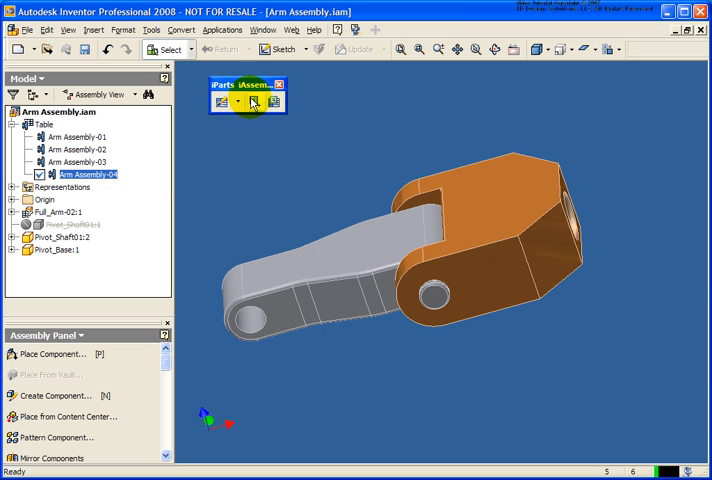
{"action": "mouse_move", "coordinate": [228, 106]}
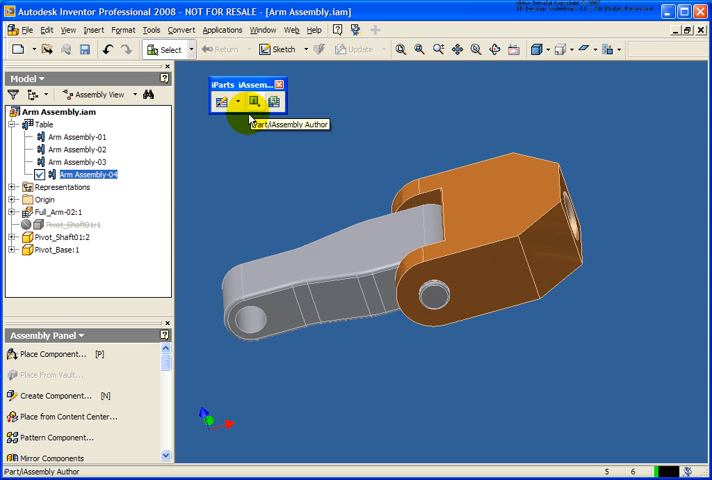
{"action": "right_click", "coordinate": [48, 126]}
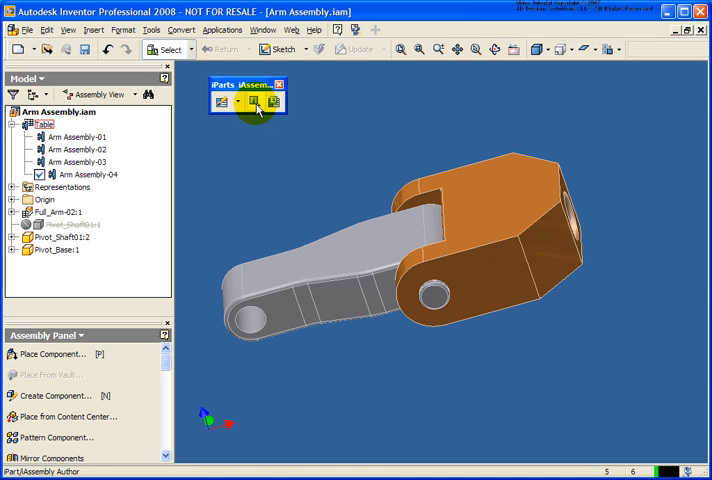
{"action": "left_click", "coordinate": [256, 108]}
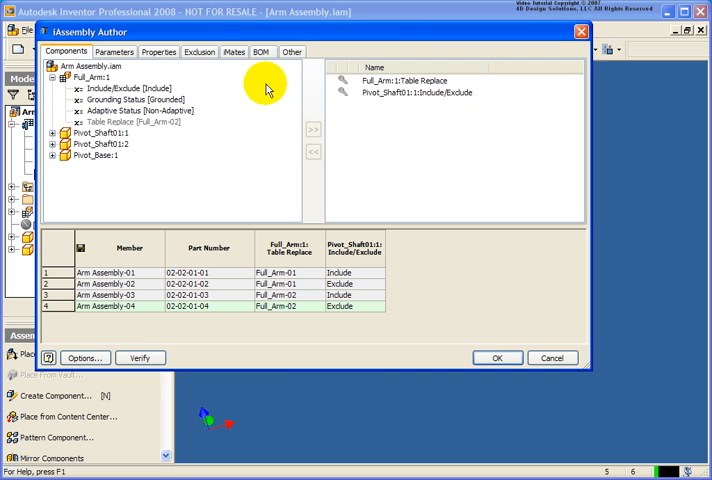
{"action": "mouse_move", "coordinate": [264, 120]}
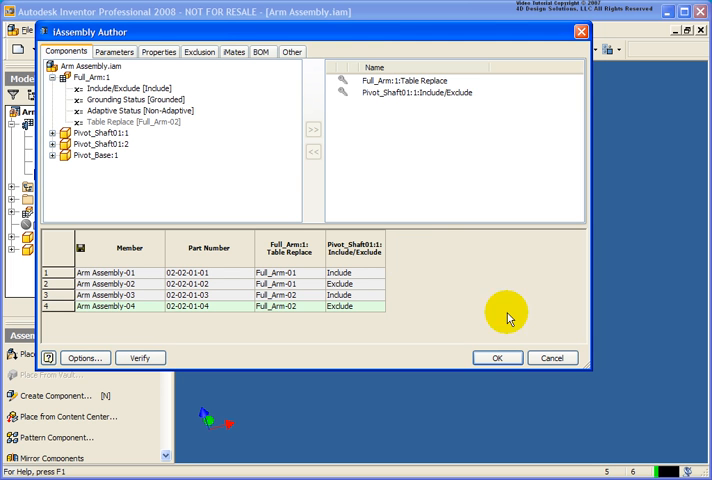
{"action": "left_click", "coordinate": [498, 356]}
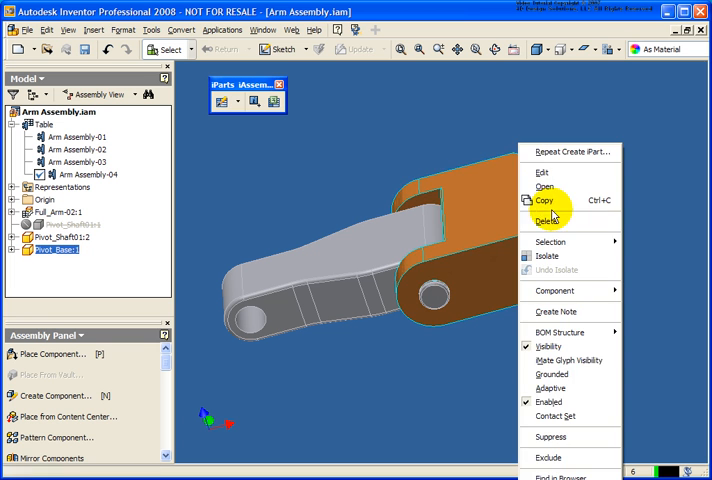
- Remove the pivot base, switch members and place Pivot_Base again, finishing with Done
{"action": "left_click", "coordinate": [548, 220]}
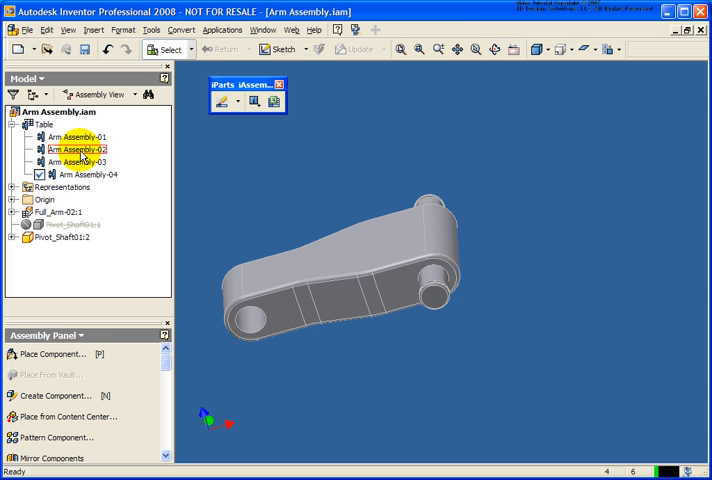
{"action": "left_click", "coordinate": [78, 136]}
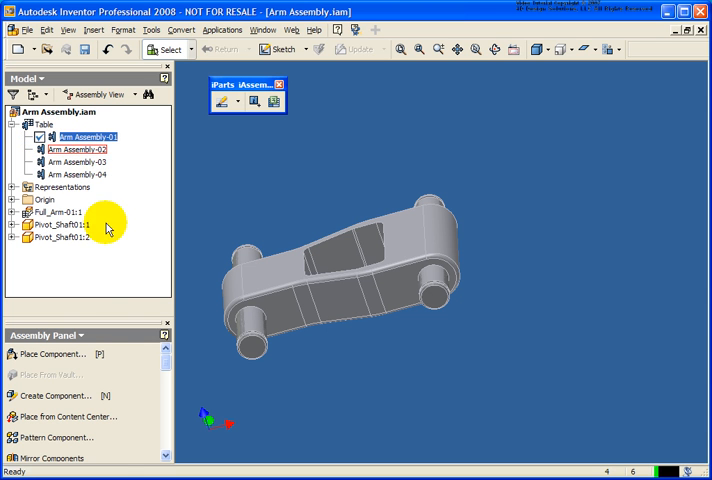
{"action": "left_click", "coordinate": [52, 354]}
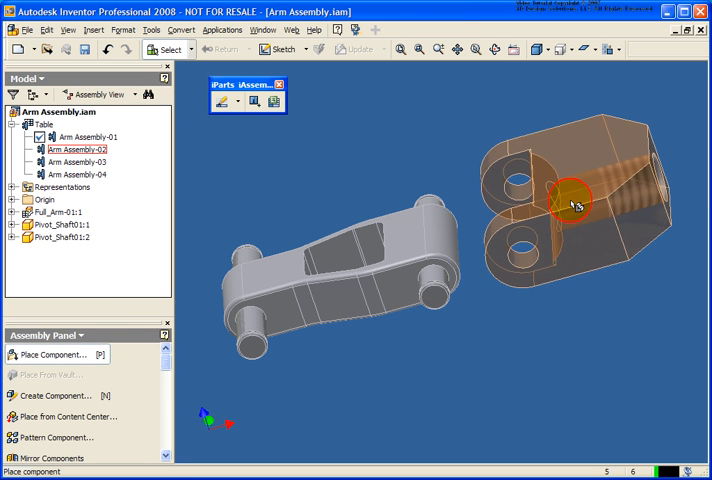
{"action": "right_click", "coordinate": [580, 208]}
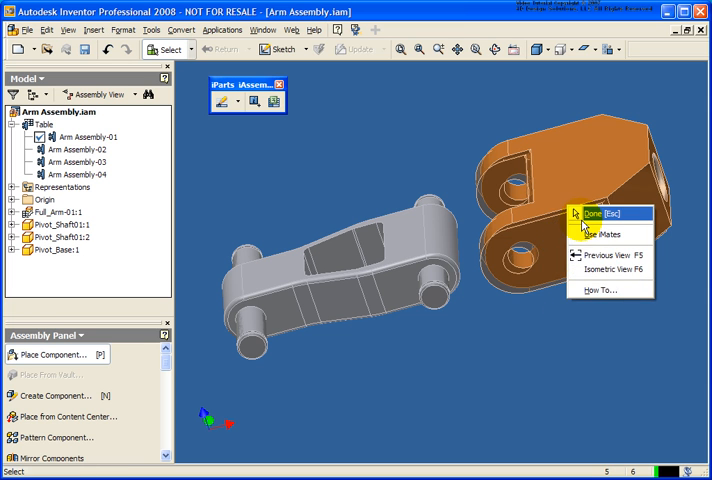
{"action": "left_click", "coordinate": [600, 212]}
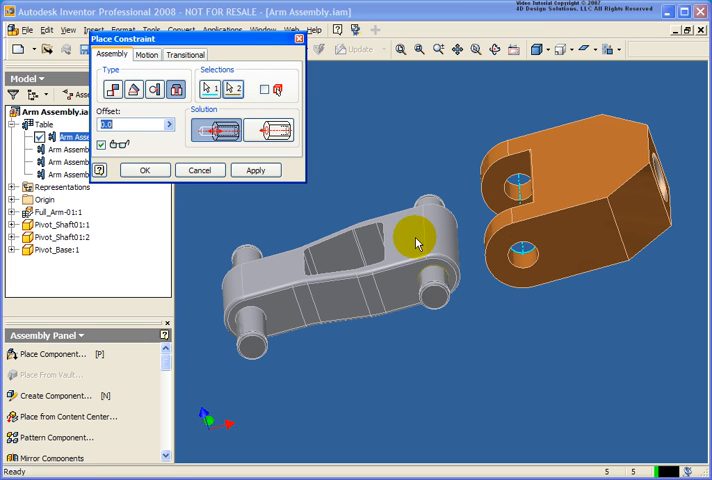
- Mate the pivot base to the arm end and orbit to check its position
{"action": "left_click", "coordinate": [256, 170]}
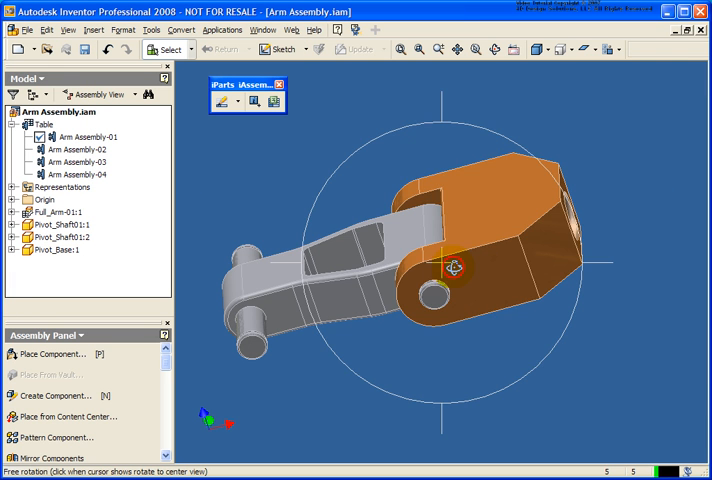
{"action": "left_click_drag", "start_coordinate": [450, 270], "coordinate": [200, 180]}
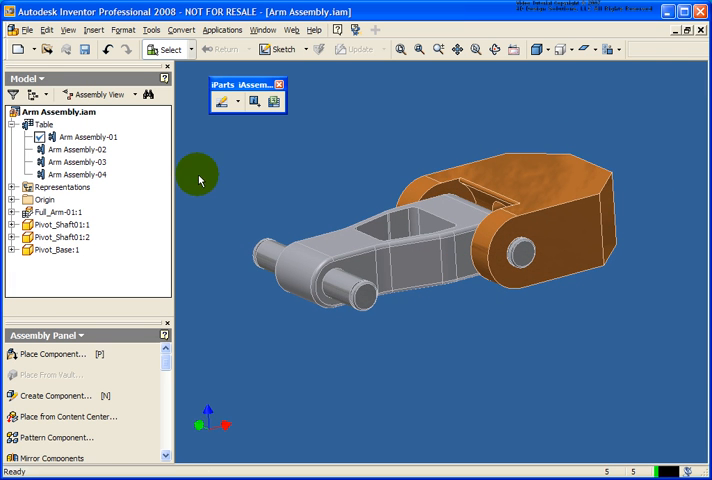
- Activate Arm Assembly-04 and reopen the iAssembly table for editing
{"action": "left_click", "coordinate": [76, 148]}
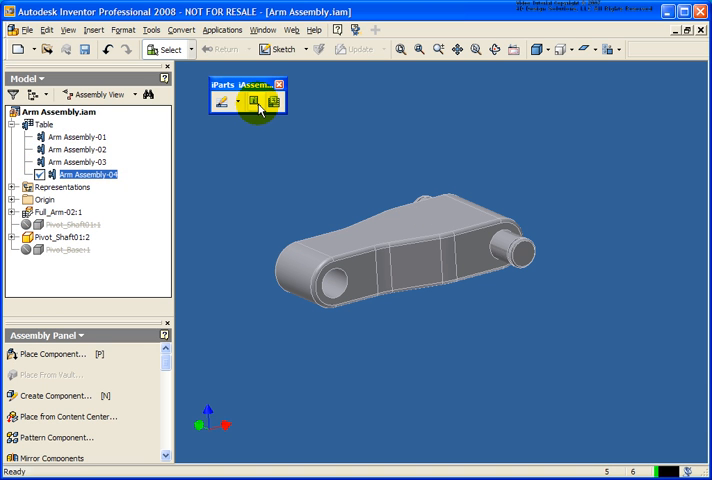
{"action": "left_click", "coordinate": [262, 104]}
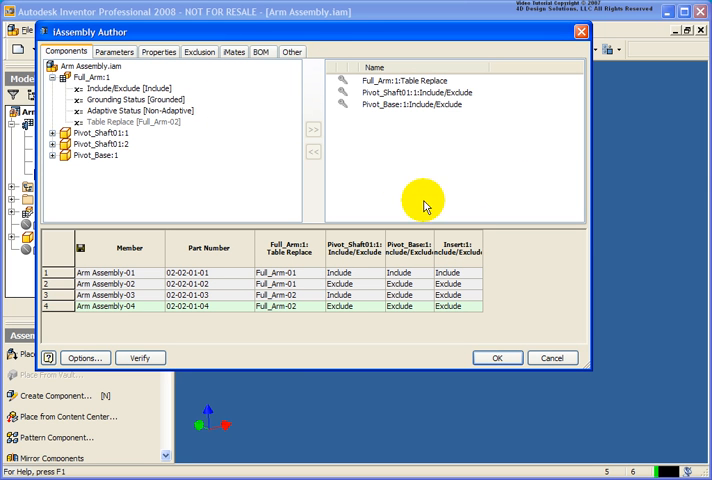
{"action": "mouse_move", "coordinate": [414, 246]}
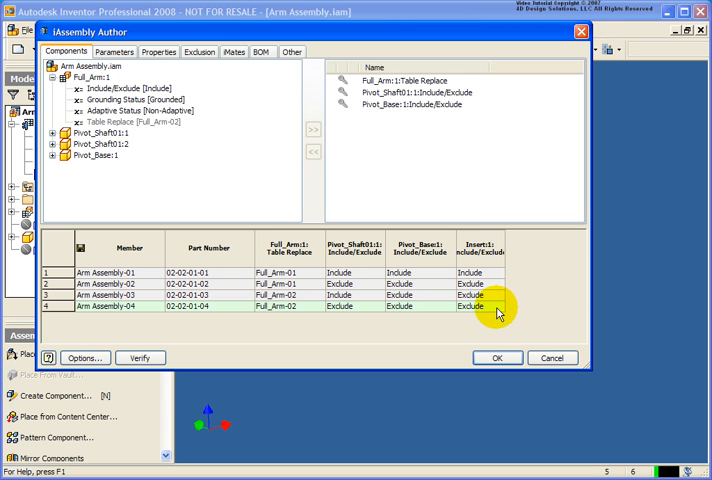
- Set the Pivot_Base:1 and Insert:1 Include/Exclude cells for member 04 and confirm
{"action": "left_click", "coordinate": [412, 308]}
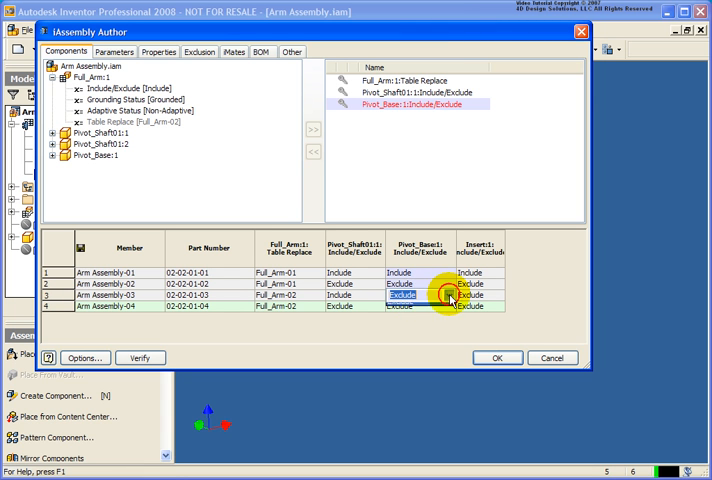
{"action": "left_click", "coordinate": [444, 296]}
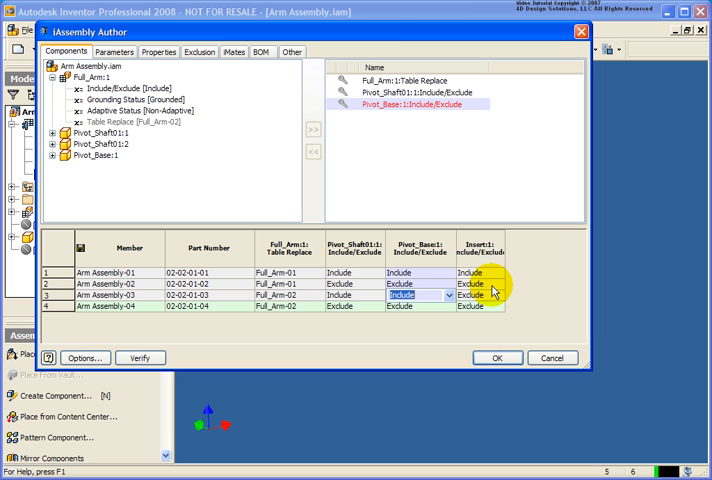
{"action": "left_click", "coordinate": [500, 296]}
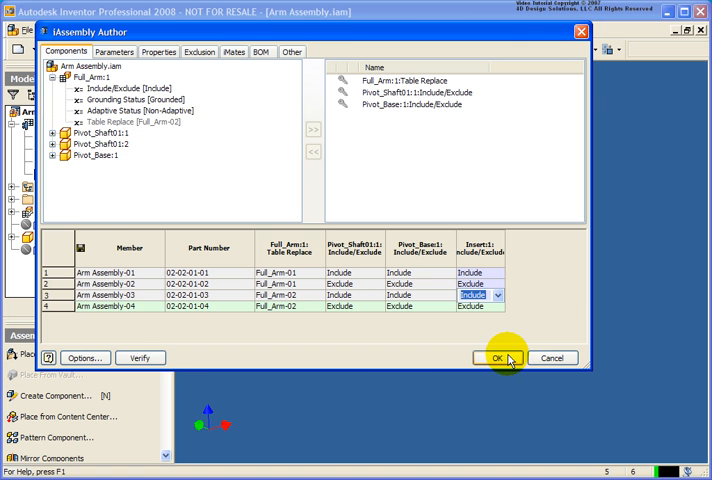
{"action": "left_click", "coordinate": [496, 358]}
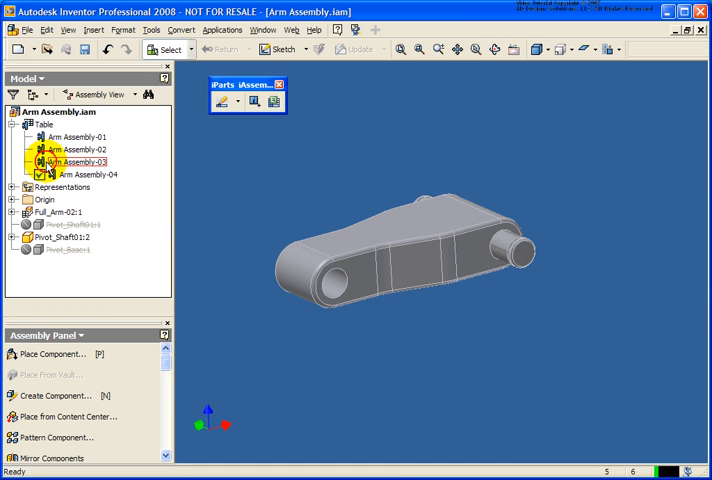
- Select all iAssembly members and generate their files
{"action": "left_click", "coordinate": [80, 148]}
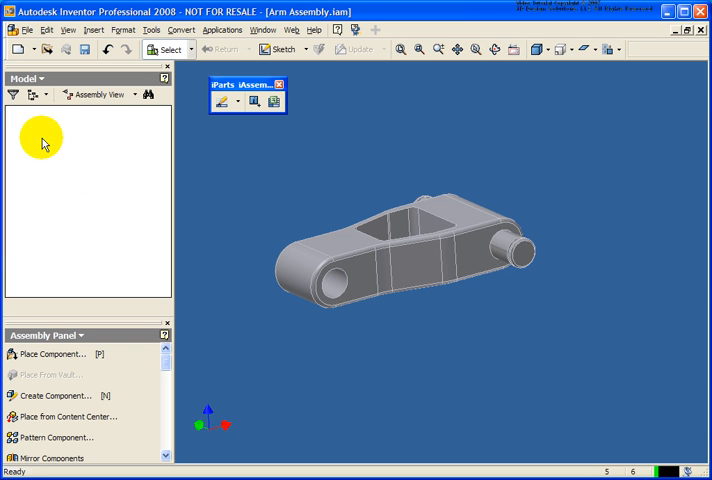
{"action": "left_click", "coordinate": [78, 174]}
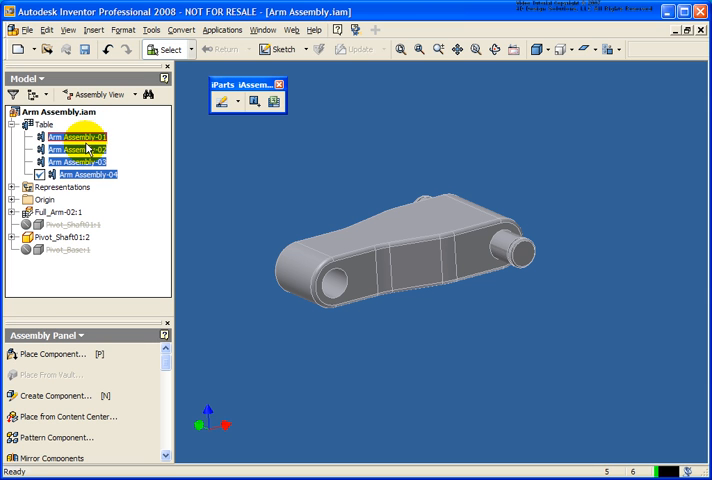
{"action": "left_click", "coordinate": [76, 150]}
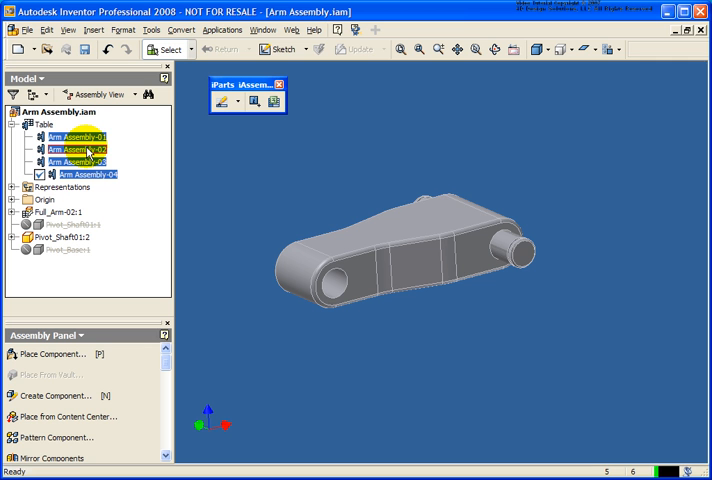
{"action": "right_click", "coordinate": [76, 148]}
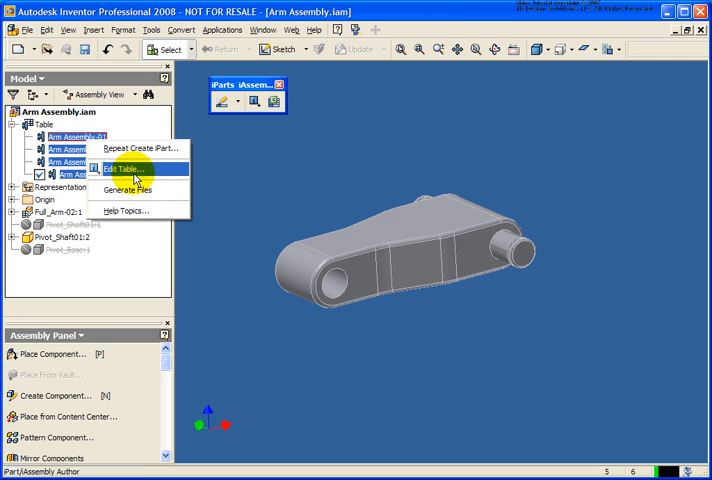
{"action": "left_click", "coordinate": [126, 166]}
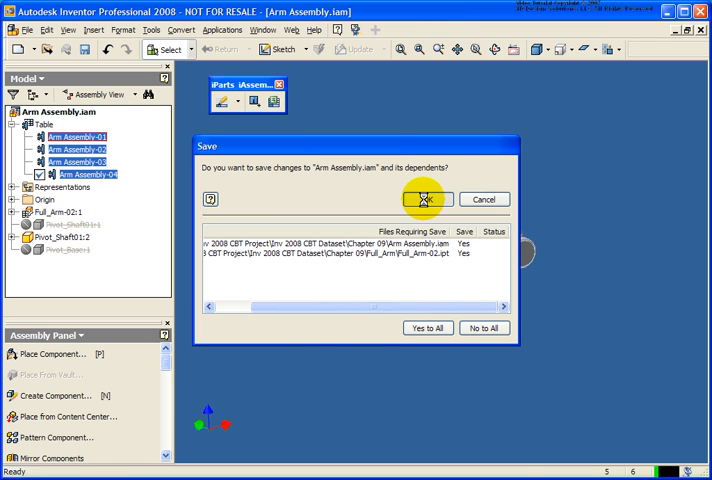
- Save Arm Assembly.iam and each member with its dependent files marked Yes
{"action": "left_click", "coordinate": [428, 200]}
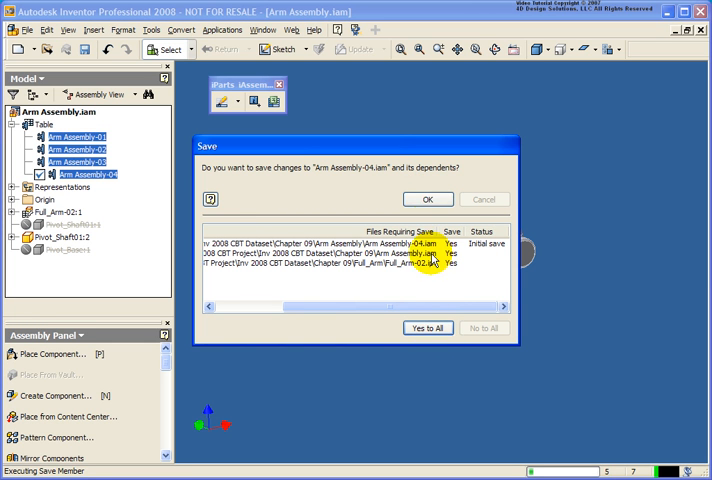
{"action": "left_click", "coordinate": [428, 200]}
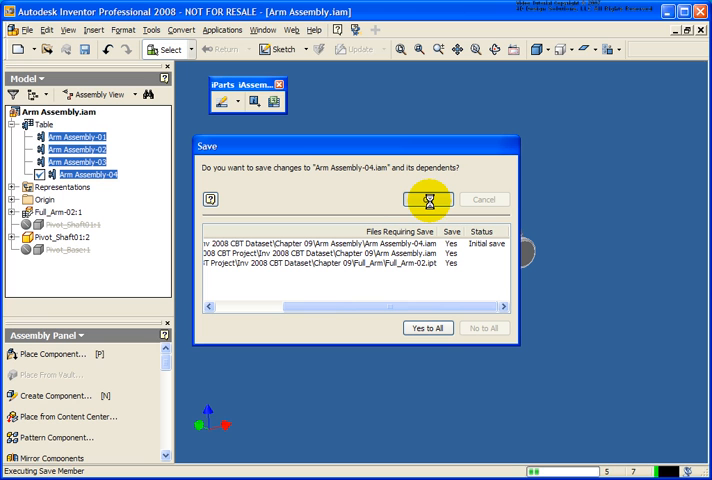
{"action": "left_click", "coordinate": [428, 200]}
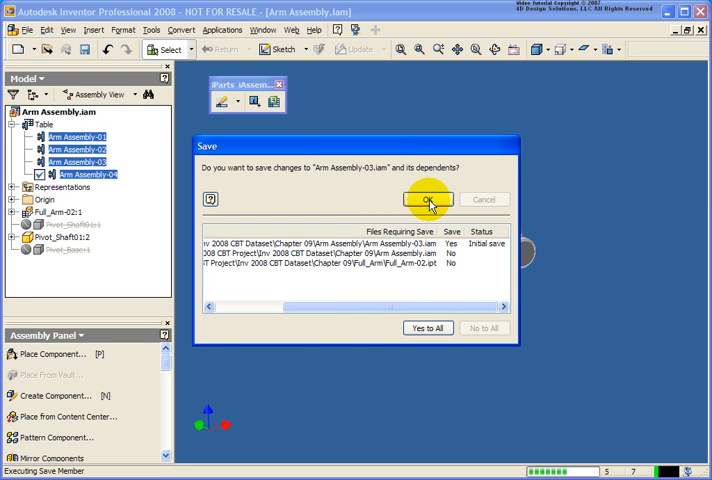
{"action": "left_click", "coordinate": [428, 200]}
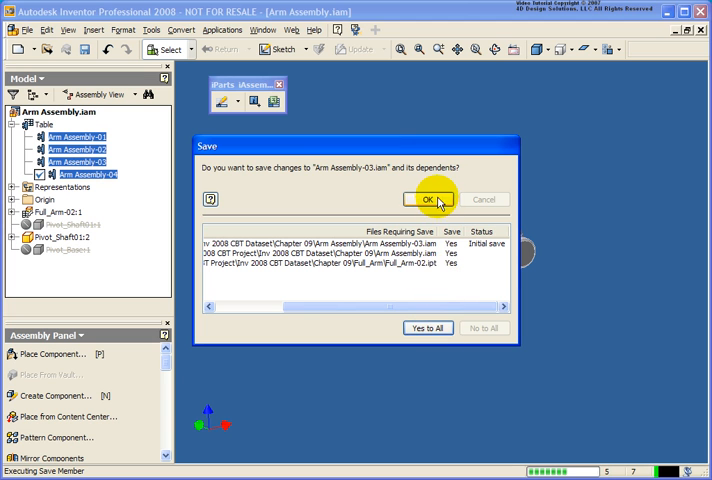
{"action": "left_click", "coordinate": [428, 200]}
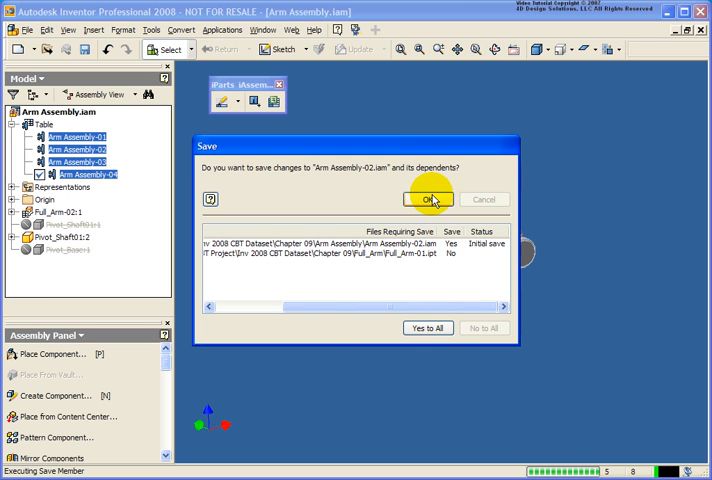
{"action": "left_click", "coordinate": [428, 328]}
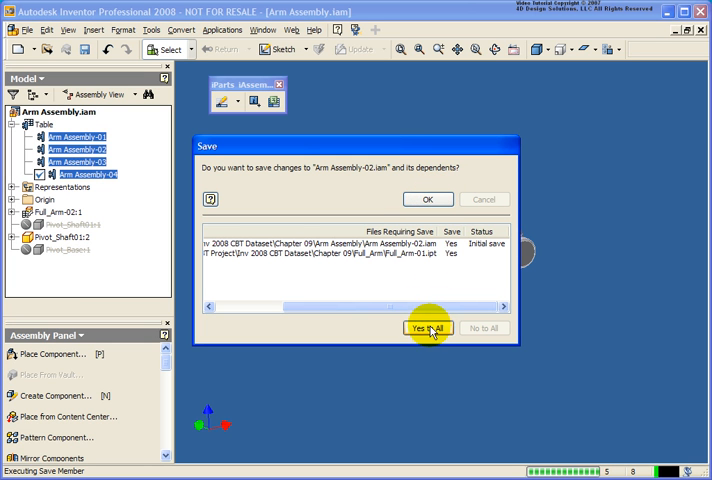
{"action": "left_click", "coordinate": [428, 328]}
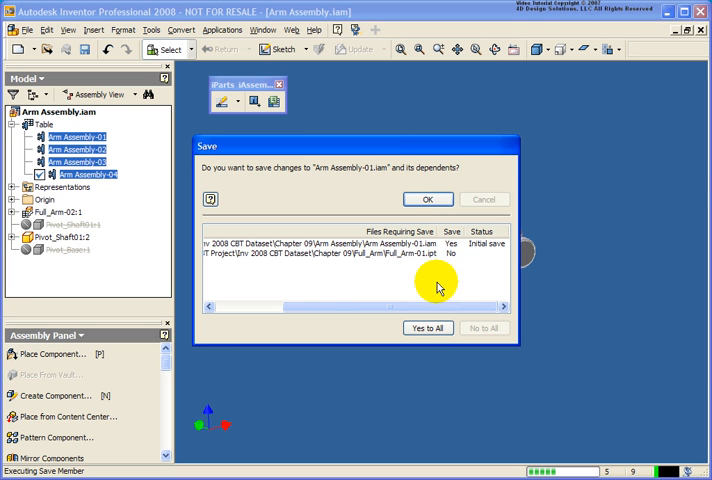
{"action": "left_click", "coordinate": [428, 200]}
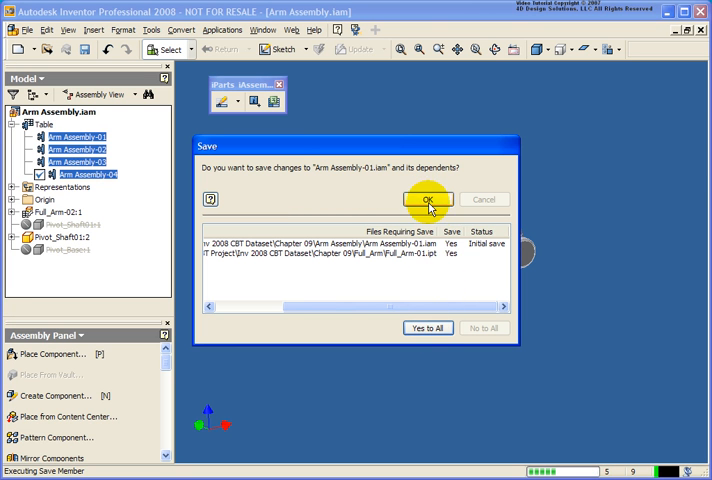
{"action": "left_click", "coordinate": [426, 200]}
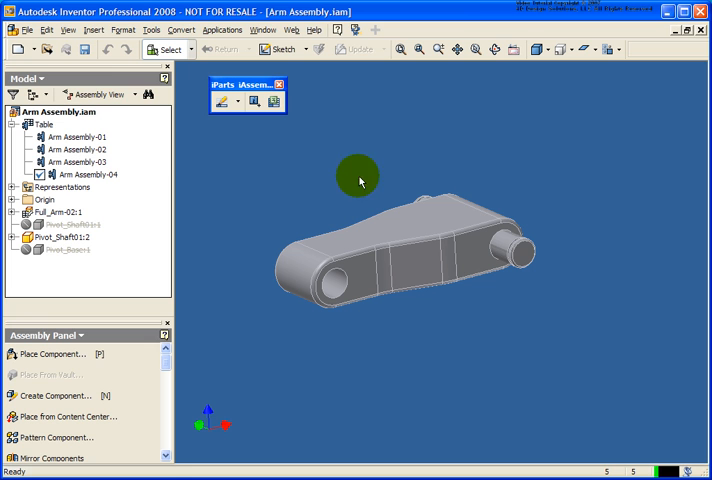
- Start a new drawing document from the New menu
{"action": "left_click", "coordinate": [84, 48]}
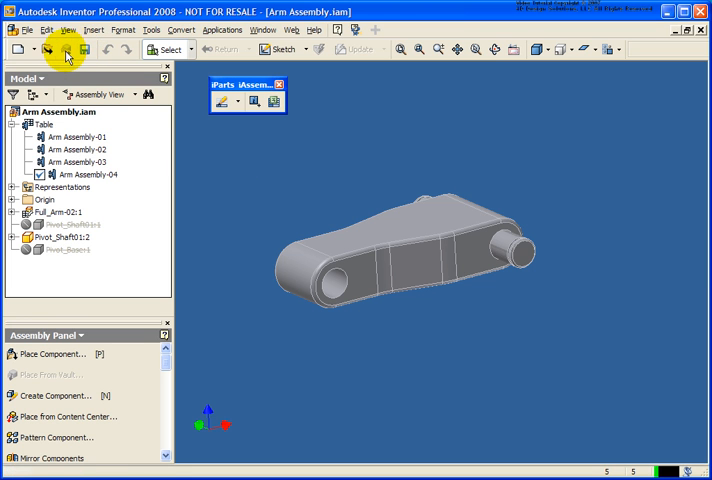
{"action": "left_click", "coordinate": [30, 52]}
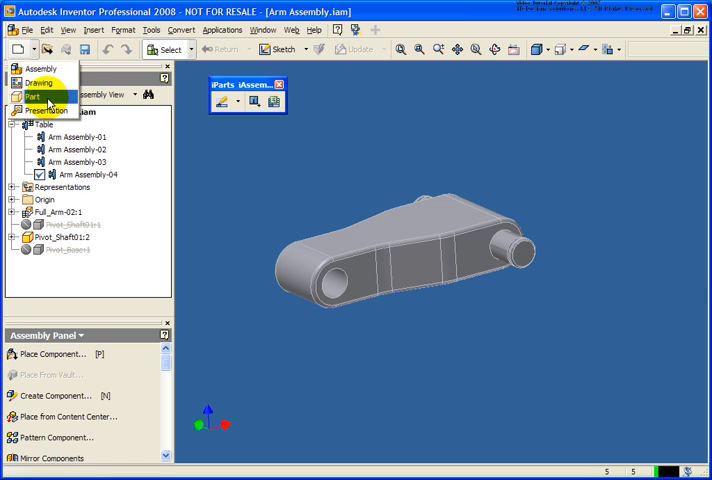
{"action": "left_click", "coordinate": [46, 80]}
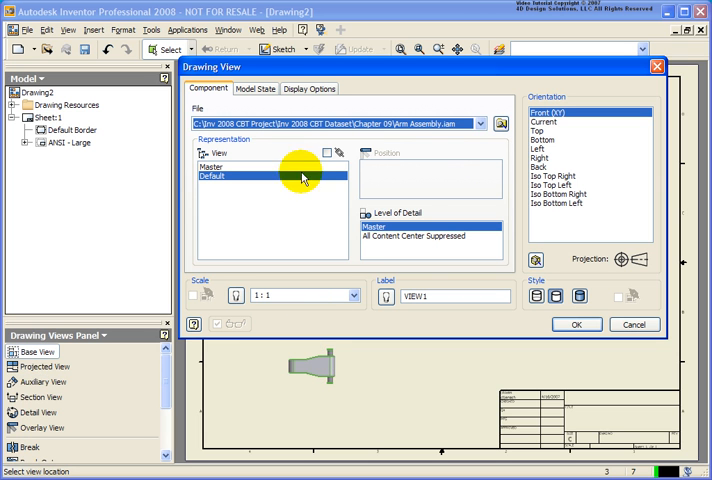
- Begin a base view of Arm Assembly.iam using member Arm Assembly-01 from the Model State options
{"action": "left_click", "coordinate": [256, 88]}
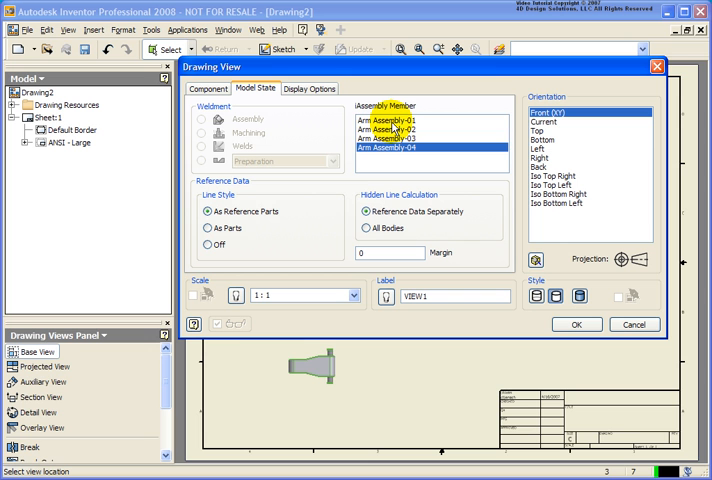
{"action": "left_click", "coordinate": [396, 118]}
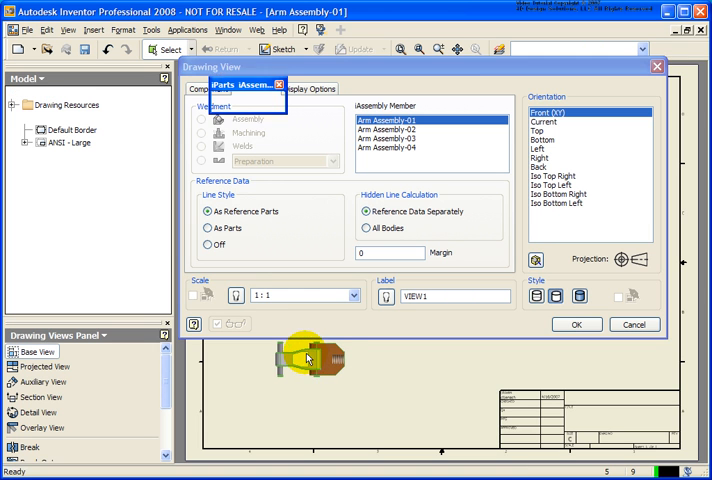
- Place the Arm Assembly-01 base view and project top, side and isometric views around it
{"action": "left_click", "coordinate": [578, 324]}
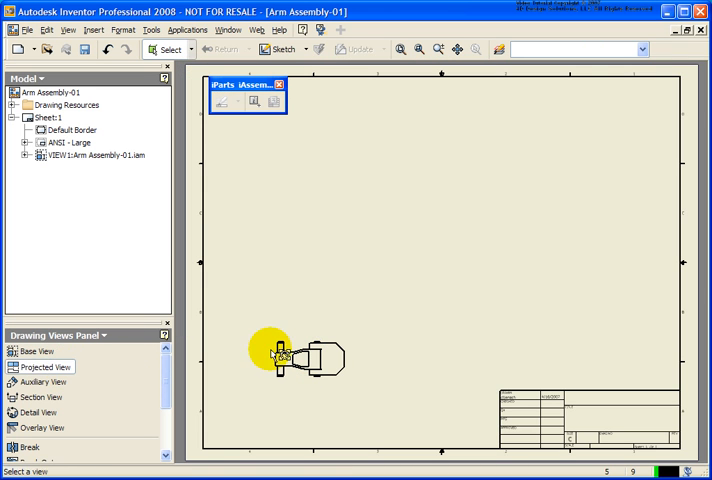
{"action": "left_click_drag", "start_coordinate": [284, 360], "coordinate": [400, 340]}
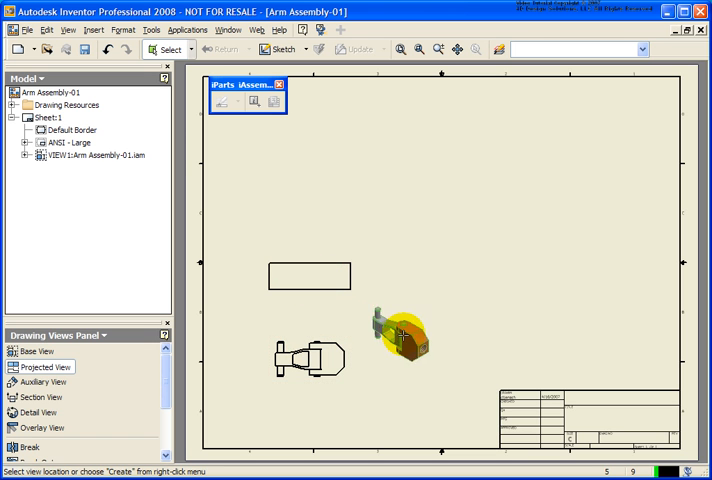
{"action": "left_click_drag", "start_coordinate": [400, 338], "coordinate": [412, 284]}
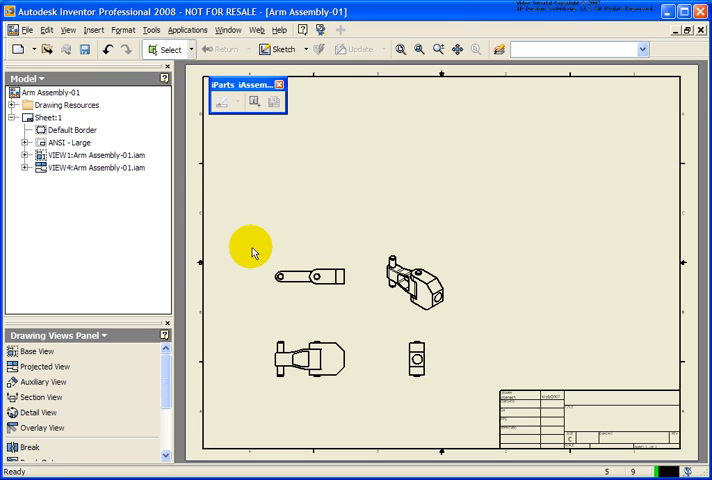
{"action": "left_click", "coordinate": [104, 288]}
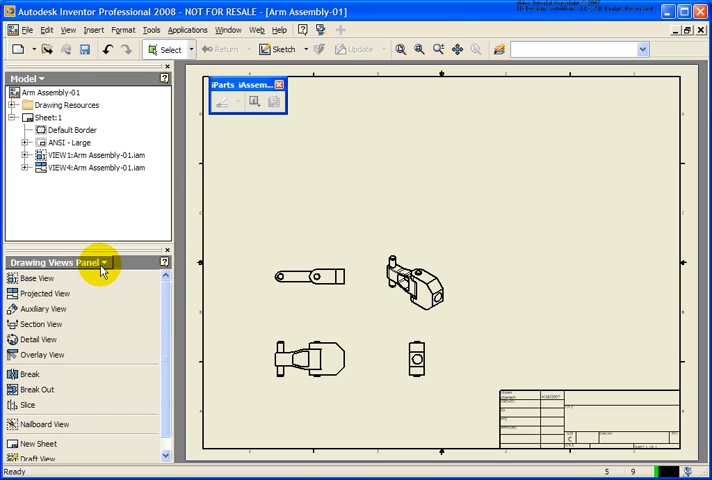
- From the Drawing Annotation Panel, add a parts list for the view, enabling the BOM view
{"action": "left_click", "coordinate": [110, 260]}
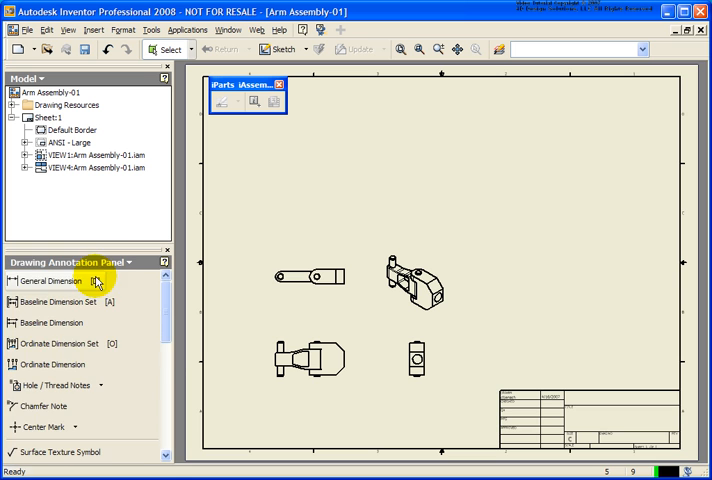
{"action": "scroll", "scroll_direction": "down", "scroll_amount": 3}
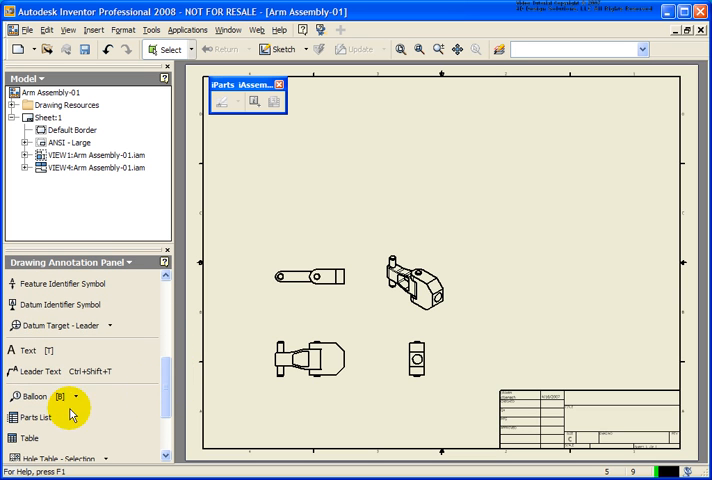
{"action": "left_click", "coordinate": [28, 412]}
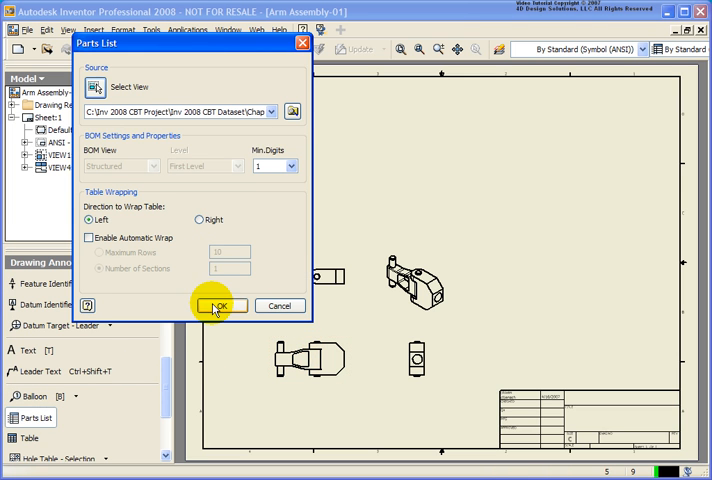
{"action": "left_click", "coordinate": [220, 304]}
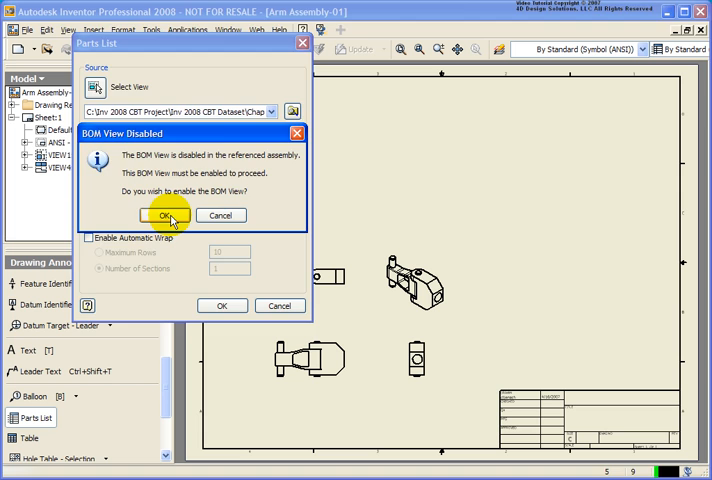
{"action": "left_click", "coordinate": [162, 216]}
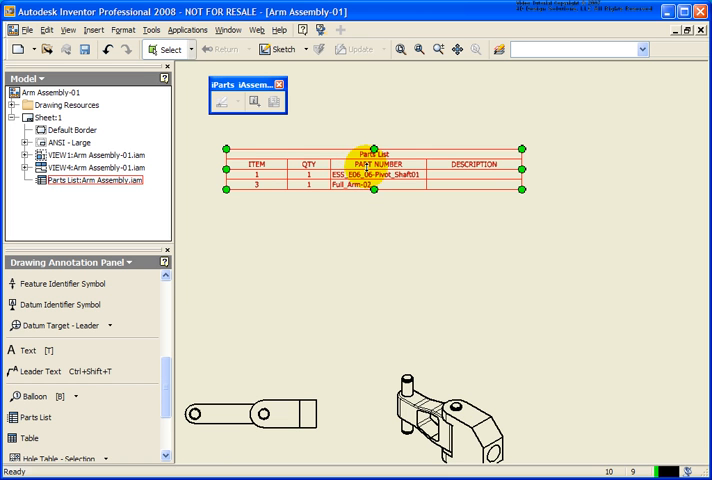
- Edit the parts list to include all four Arm Assembly members as quantity columns
{"action": "right_click", "coordinate": [376, 170]}
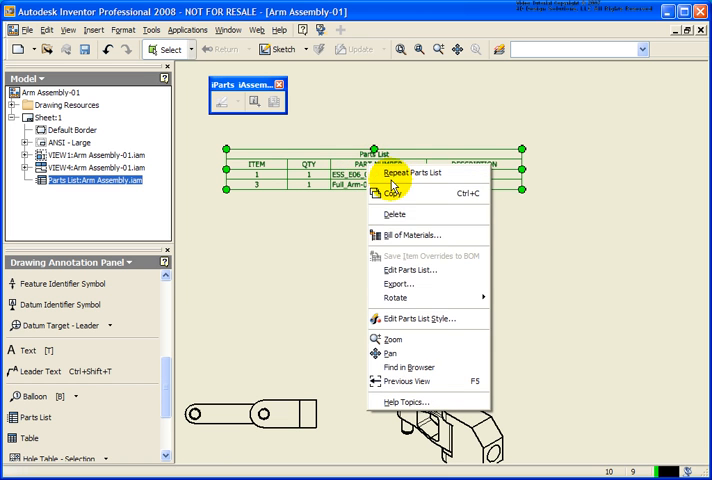
{"action": "left_click", "coordinate": [410, 272]}
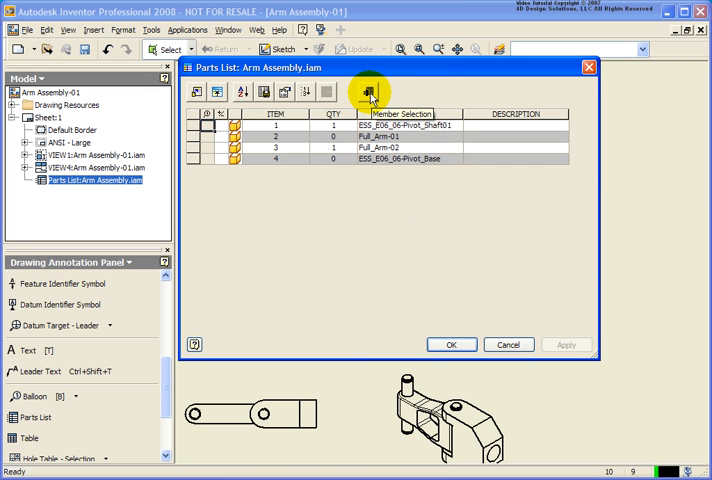
{"action": "left_click", "coordinate": [364, 92]}
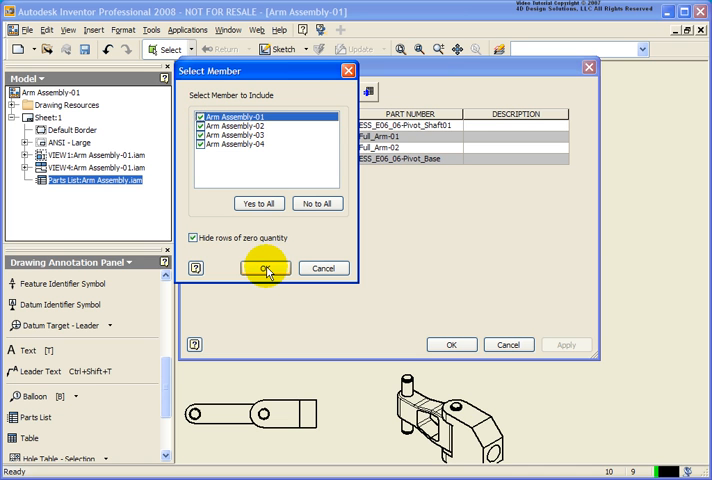
{"action": "left_click", "coordinate": [264, 268]}
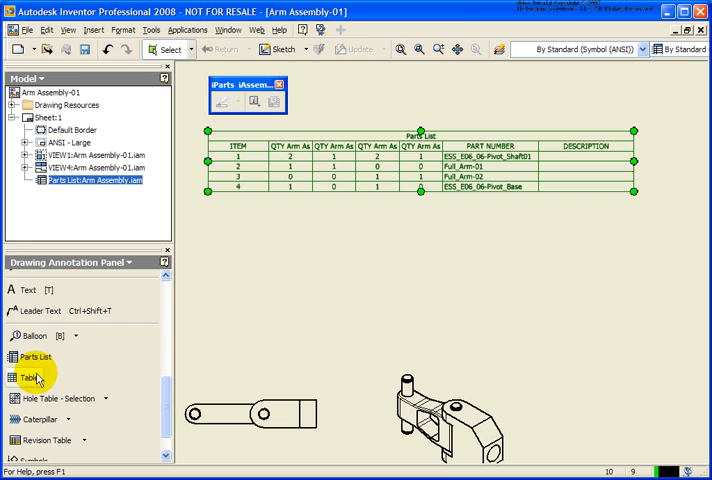
{"action": "left_click", "coordinate": [28, 374]}
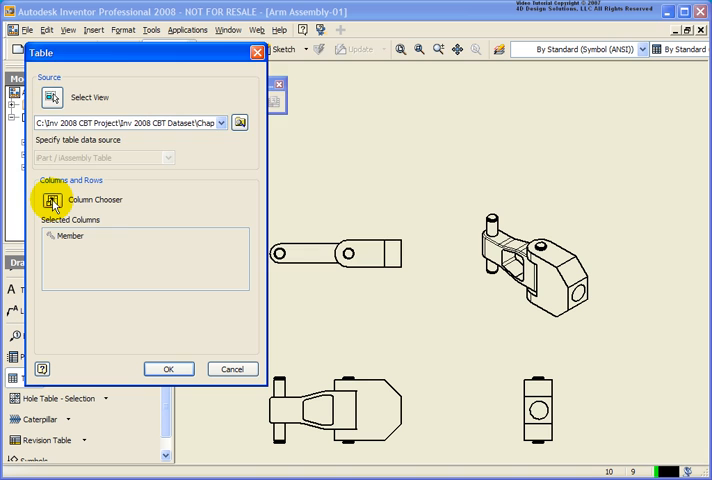
- Add every available column, Member through Pivot_Shaft01:1 Include/Exclude, to the iAssembly table and place it
{"action": "left_click", "coordinate": [50, 202]}
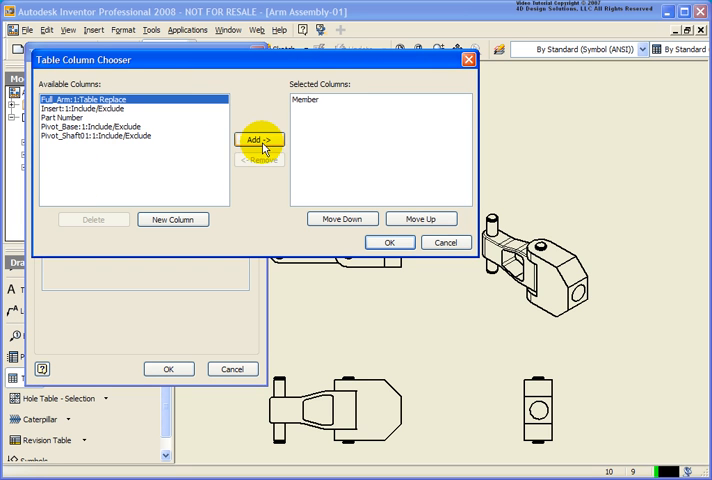
{"action": "left_click", "coordinate": [258, 140]}
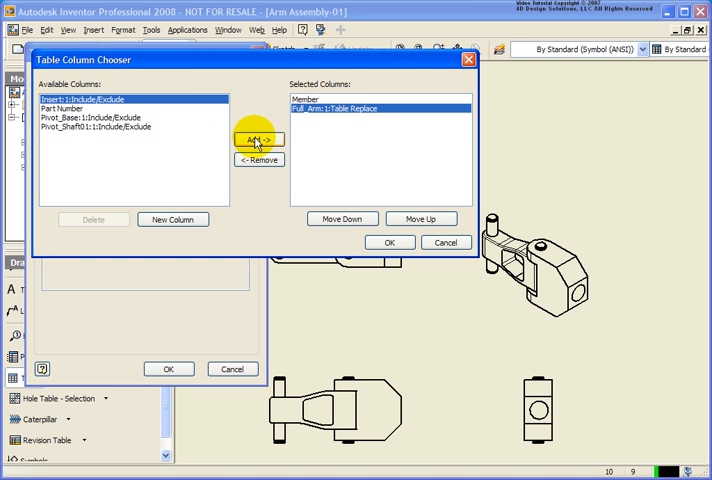
{"action": "left_click", "coordinate": [258, 140]}
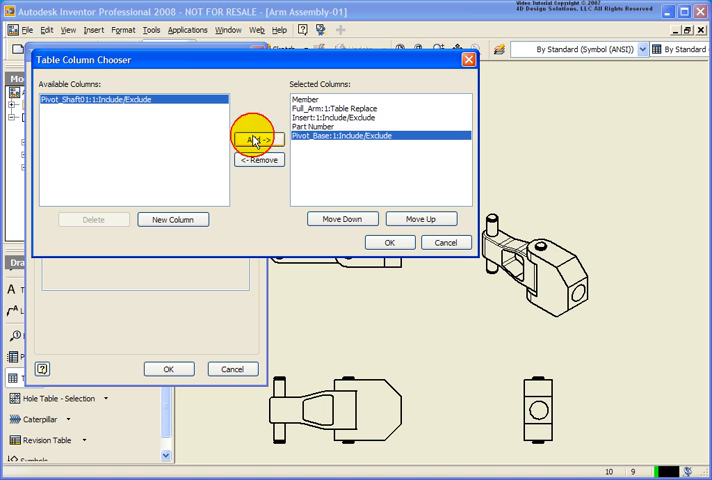
{"action": "left_click", "coordinate": [258, 140]}
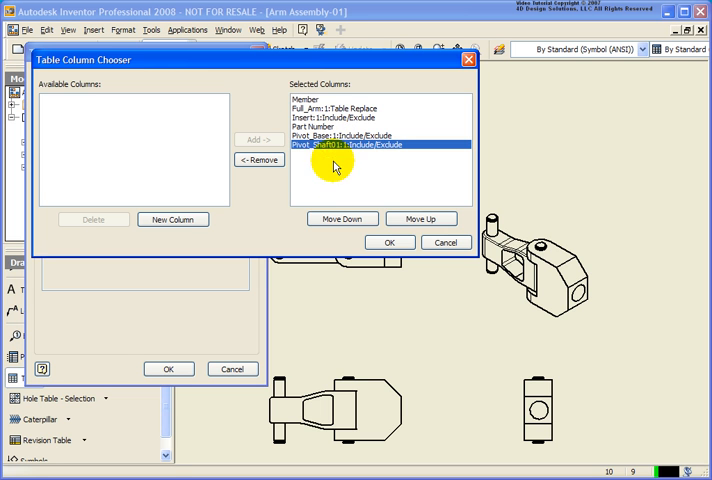
{"action": "left_click", "coordinate": [390, 242]}
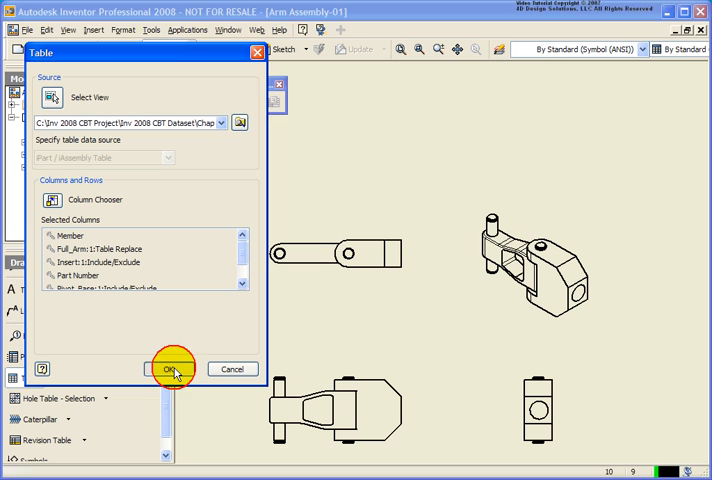
{"action": "left_click", "coordinate": [172, 368]}
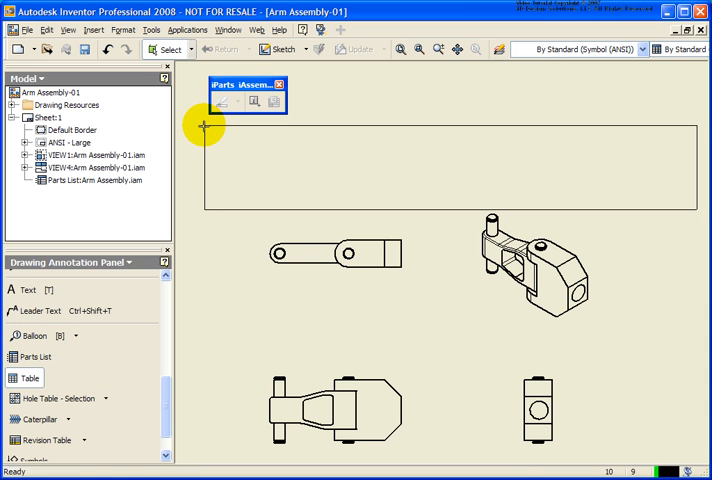